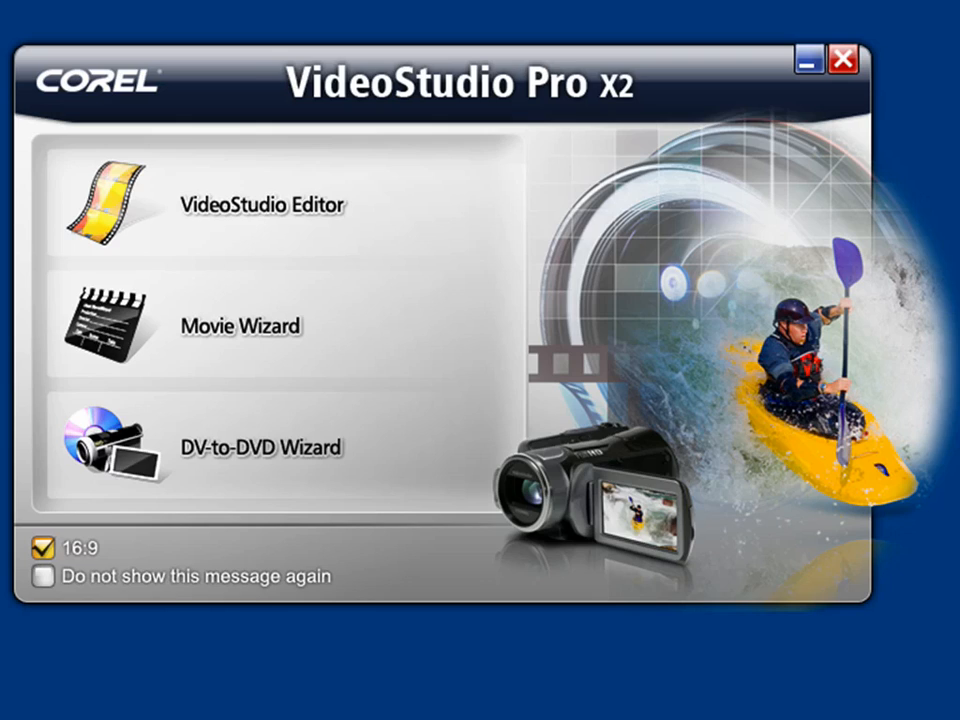
Launch the VideoStudio Editor with the tutorial1 balloon-trip project loaded
{"action": "left_click", "coordinate": [262, 205]}
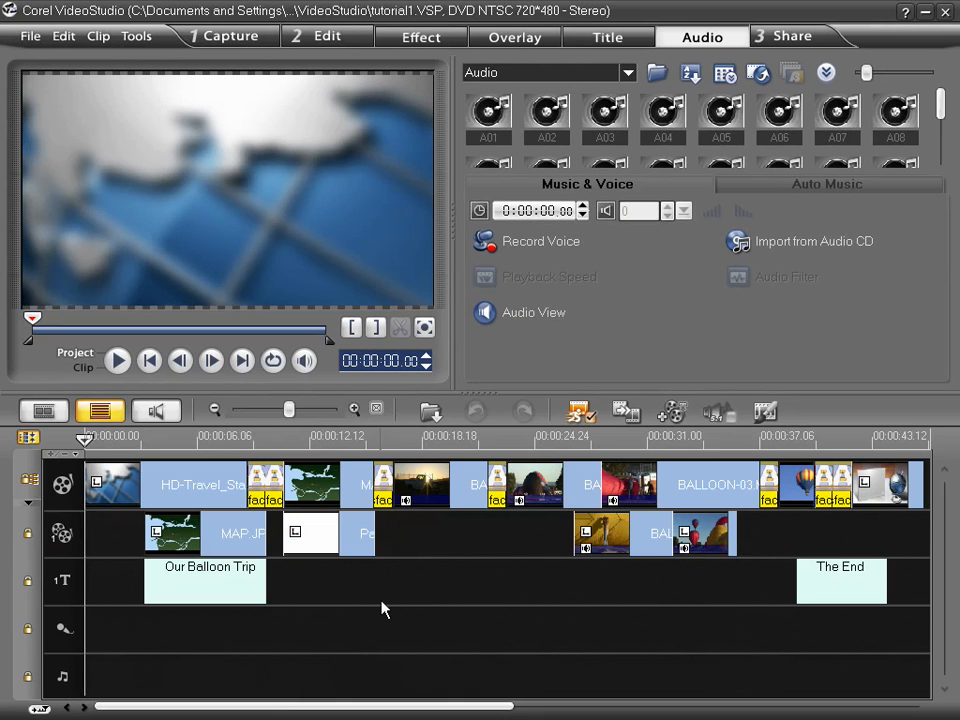
{"action": "mouse_move", "coordinate": [427, 589]}
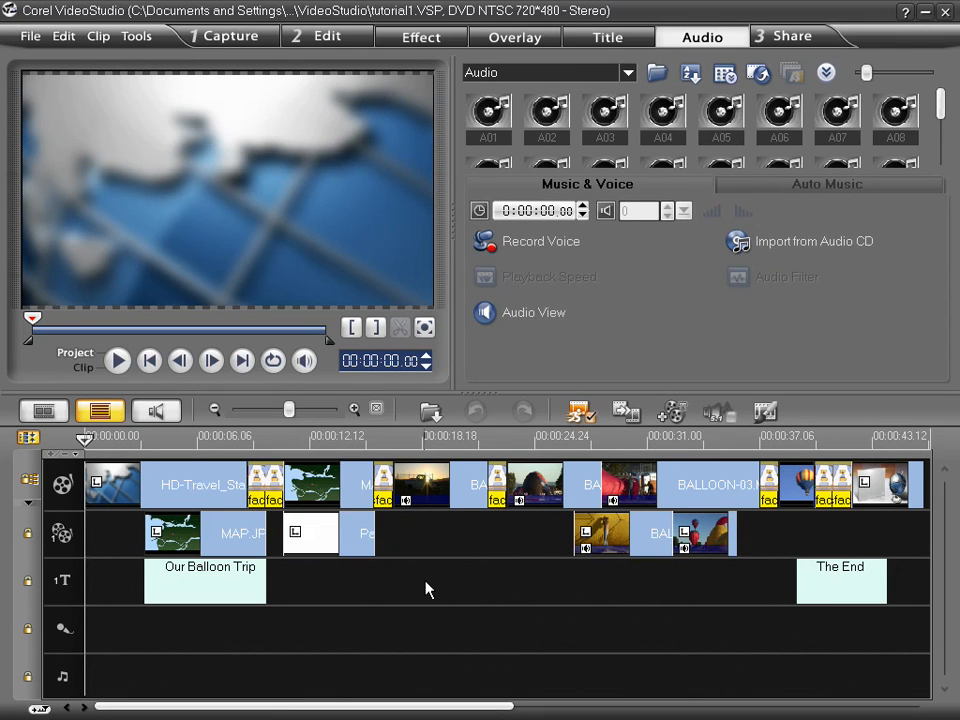
{"action": "mouse_move", "coordinate": [462, 612]}
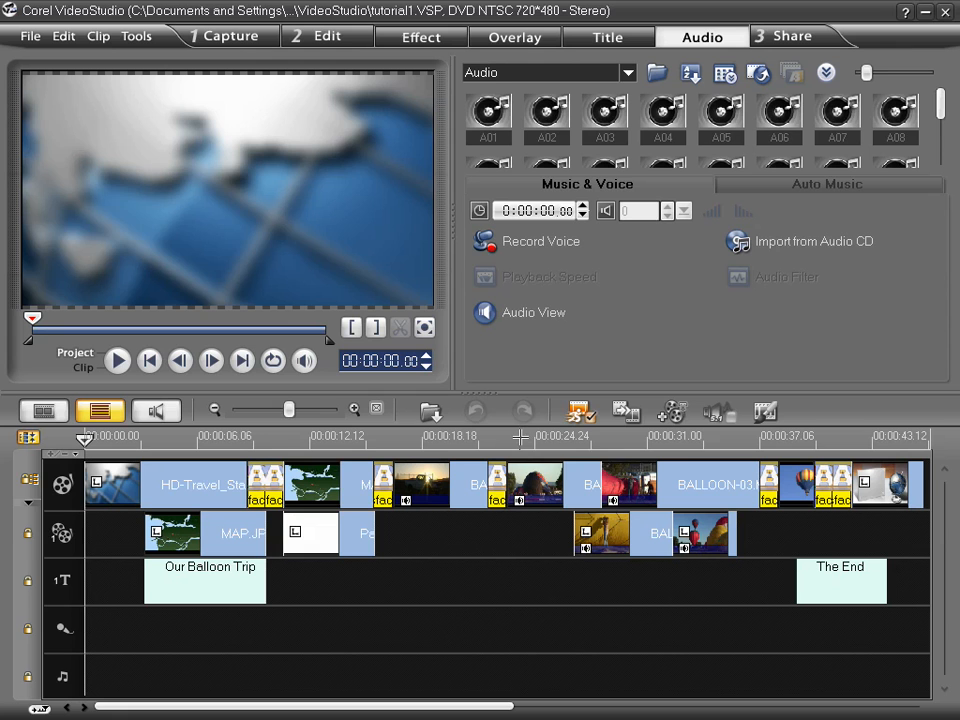
{"action": "mouse_move", "coordinate": [548, 468]}
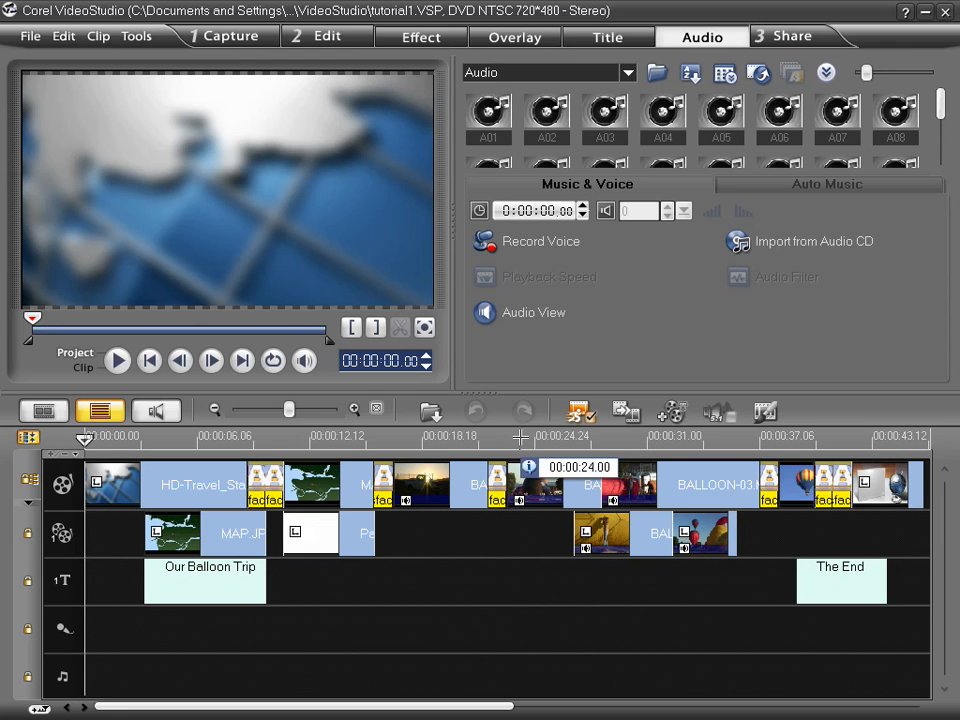
Preview the project from about 24 seconds and pause near 36 seconds
{"action": "left_click", "coordinate": [117, 361]}
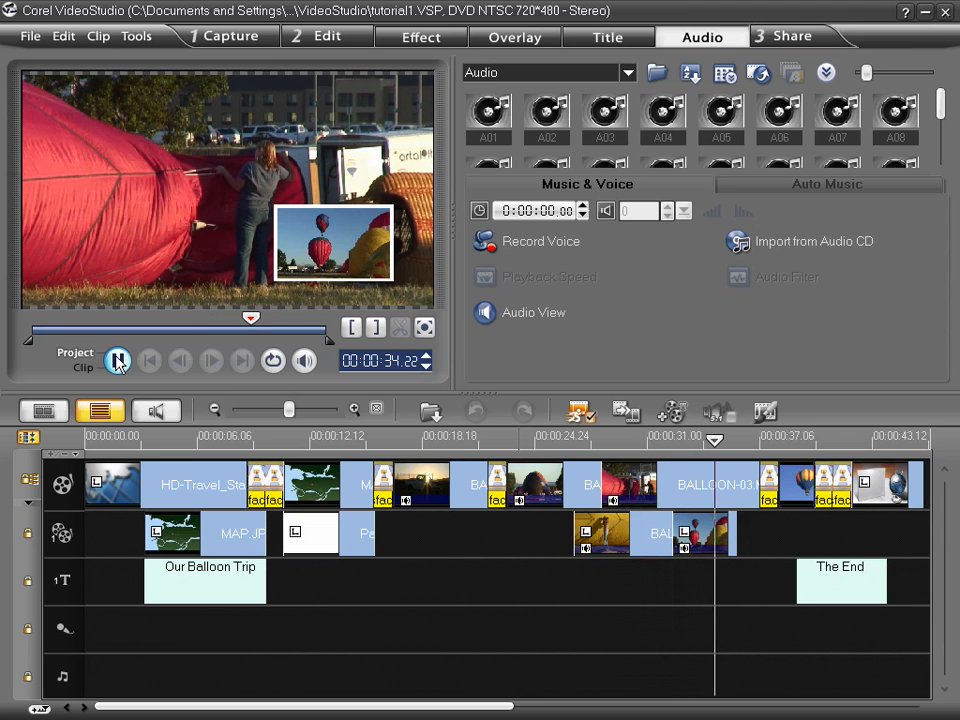
{"action": "left_click", "coordinate": [117, 361]}
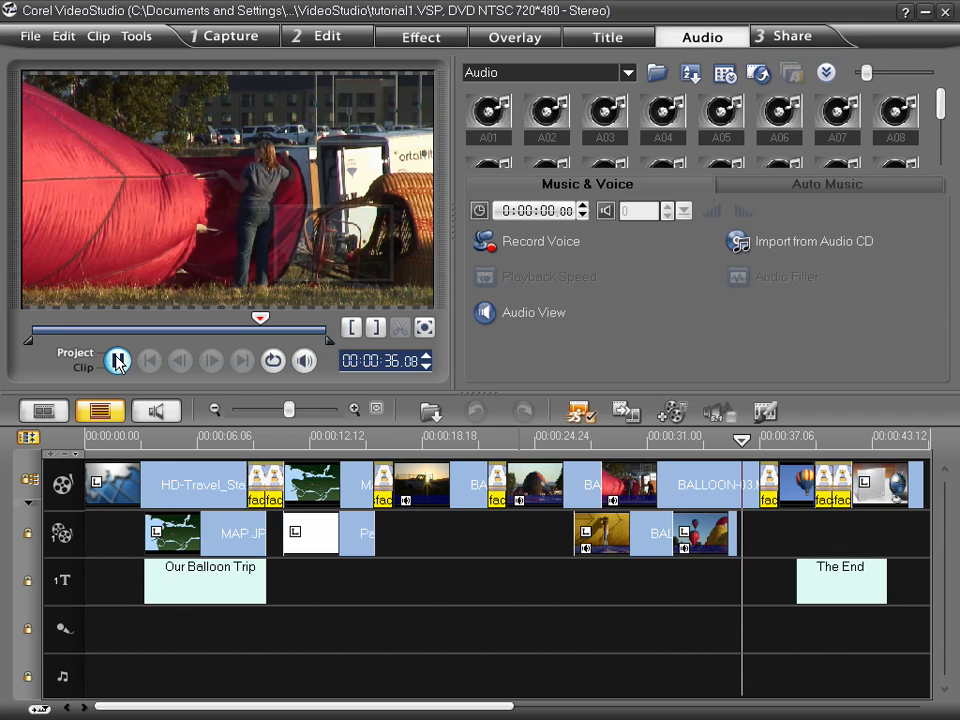
{"action": "left_click", "coordinate": [118, 361]}
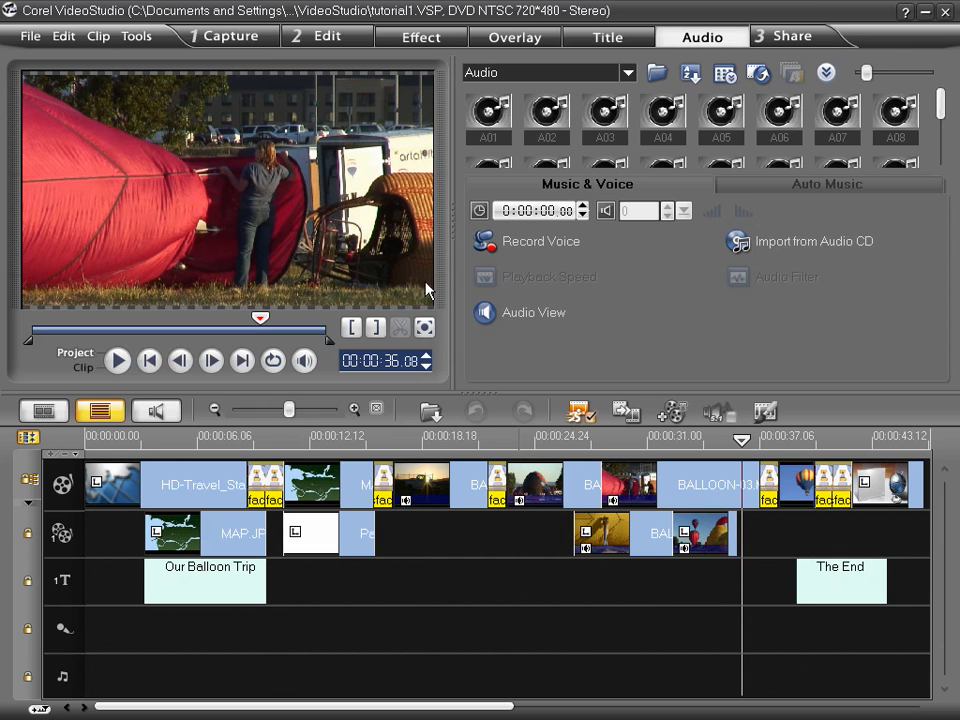
{"action": "mouse_move", "coordinate": [485, 290]}
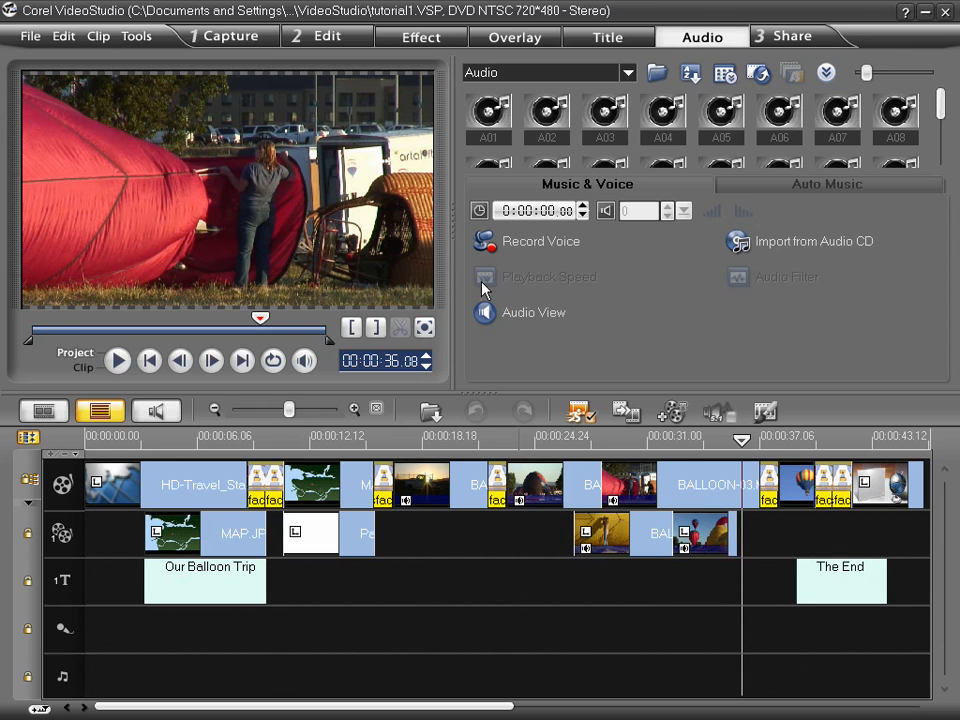
{"action": "mouse_move", "coordinate": [608, 268]}
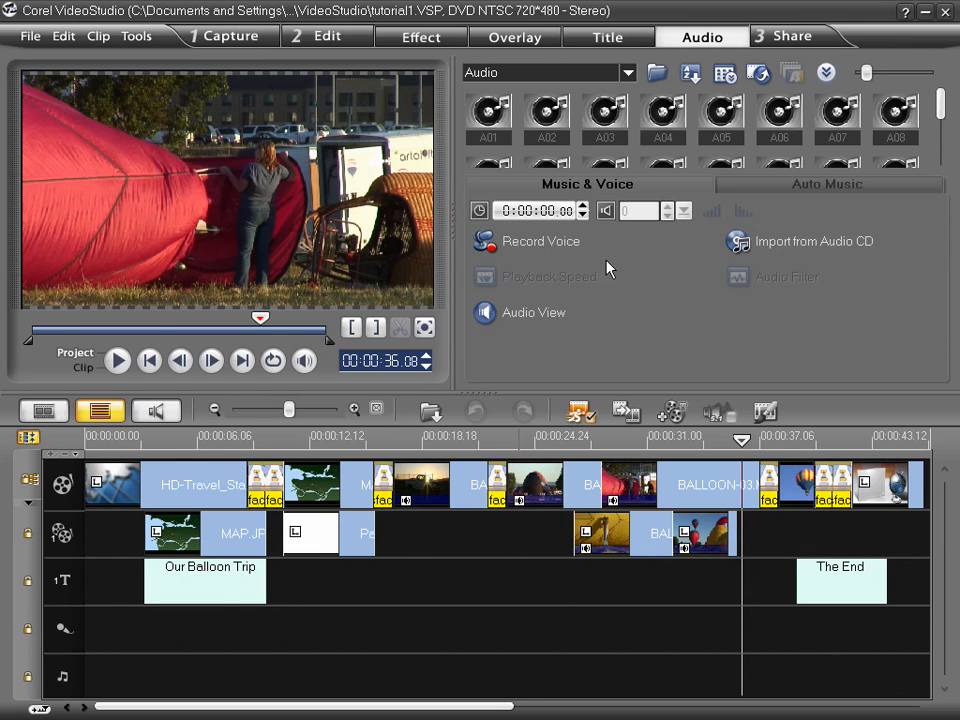
{"action": "mouse_move", "coordinate": [670, 290]}
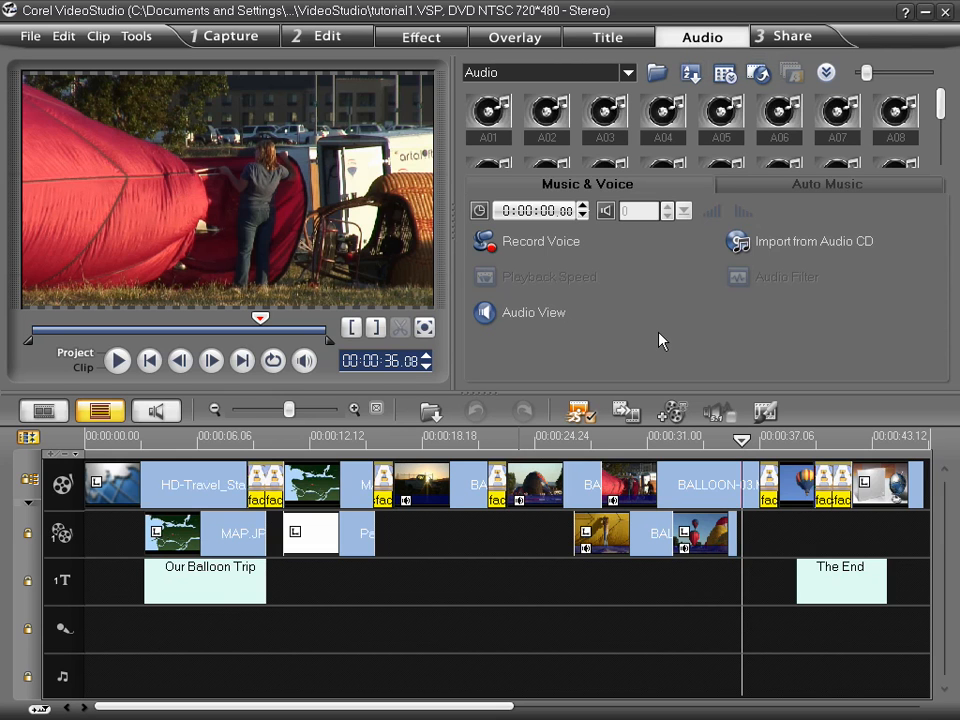
{"action": "mouse_move", "coordinate": [625, 317]}
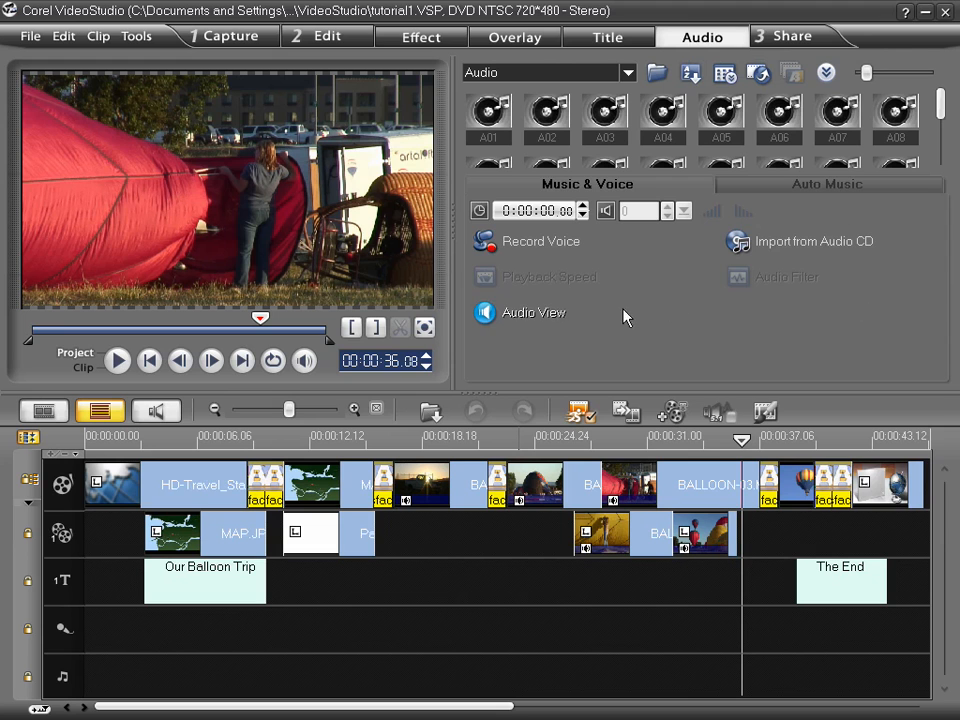
{"action": "mouse_move", "coordinate": [618, 302]}
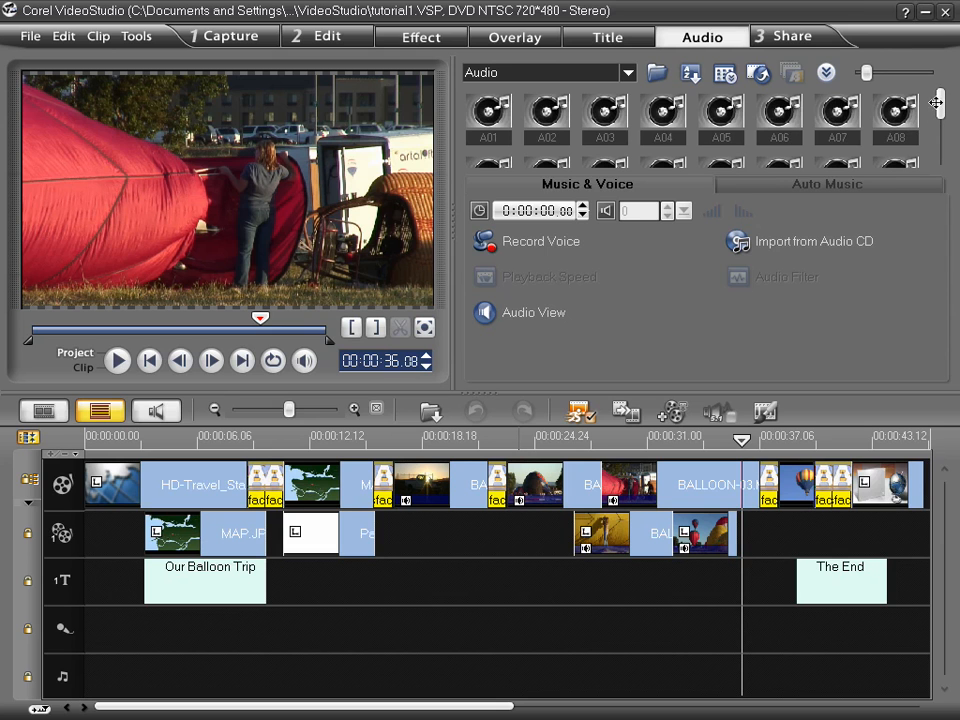
Pick HM_Travel_Music.mpa in the audio library, then play and stop its preview
{"action": "left_click", "coordinate": [837, 112]}
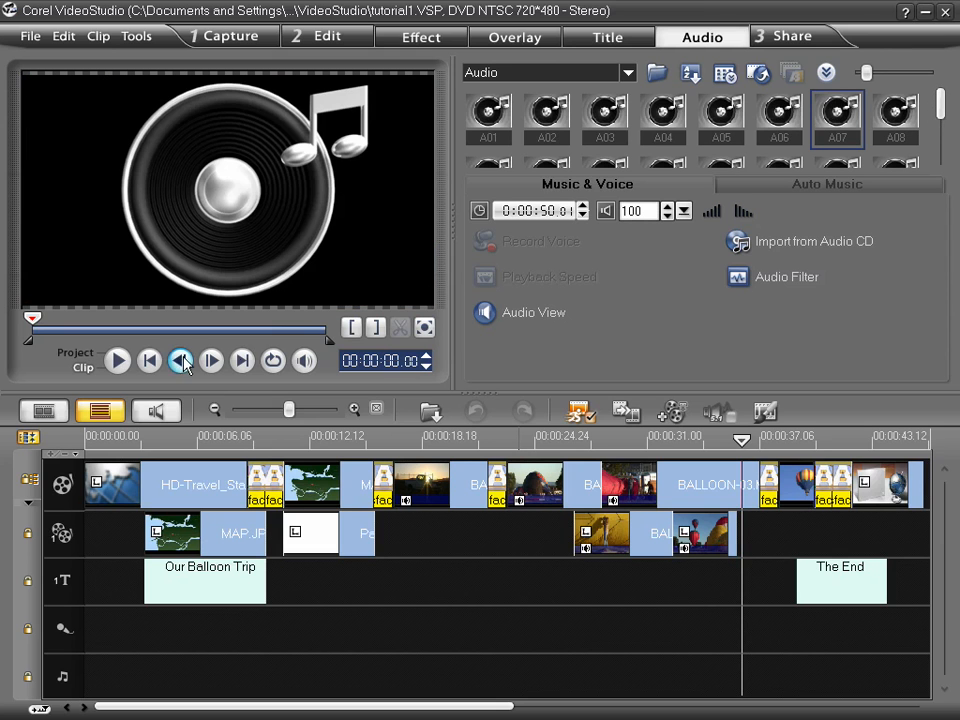
{"action": "left_click", "coordinate": [117, 361]}
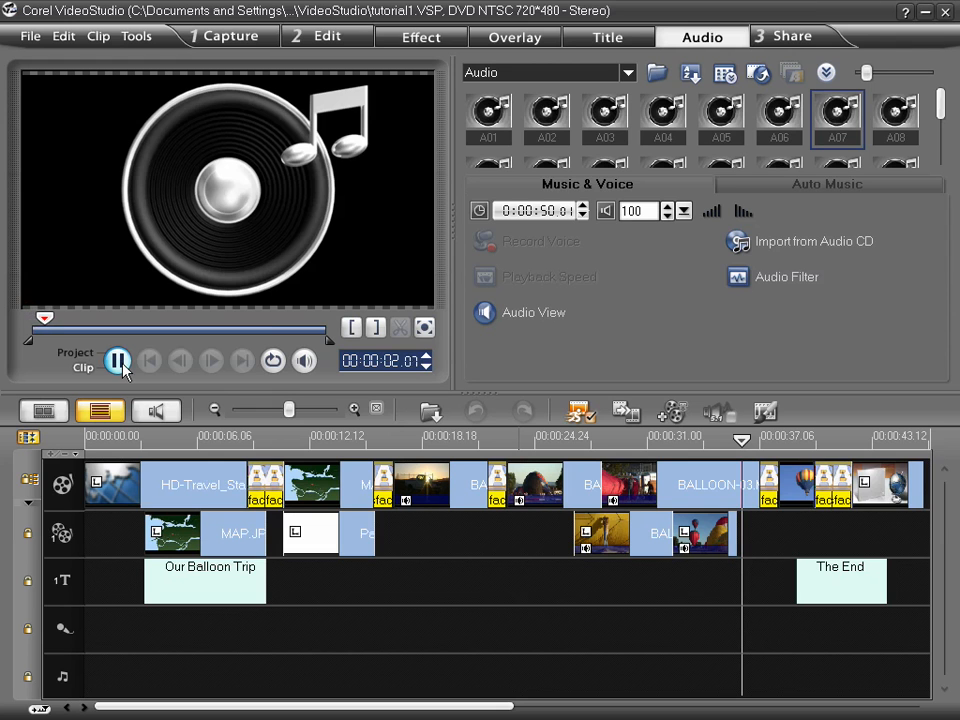
{"action": "left_click", "coordinate": [118, 361]}
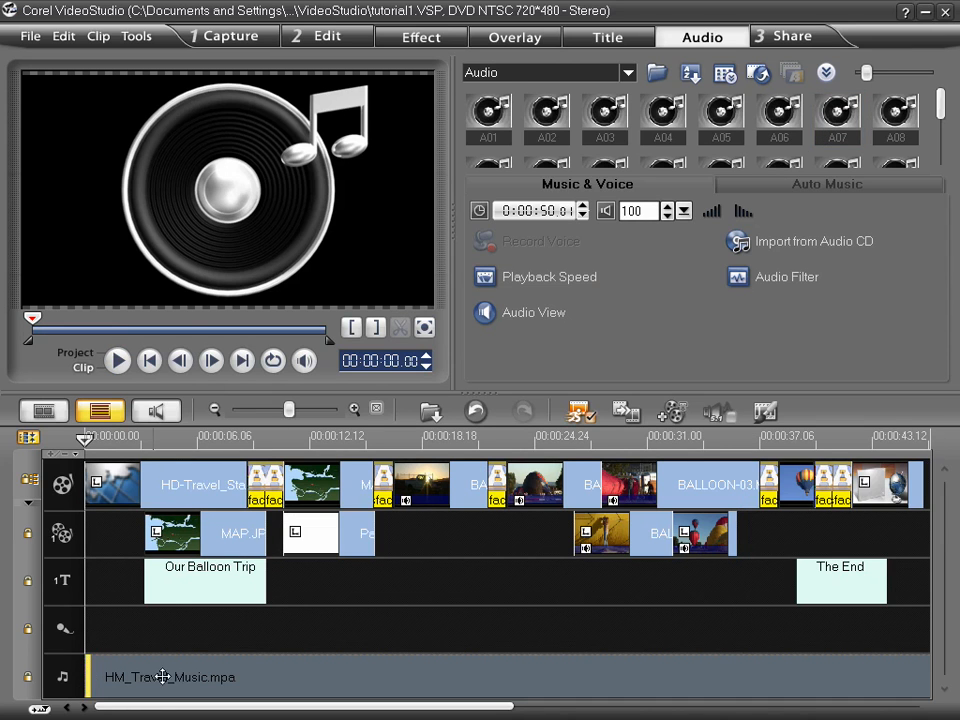
{"action": "mouse_move", "coordinate": [314, 677]}
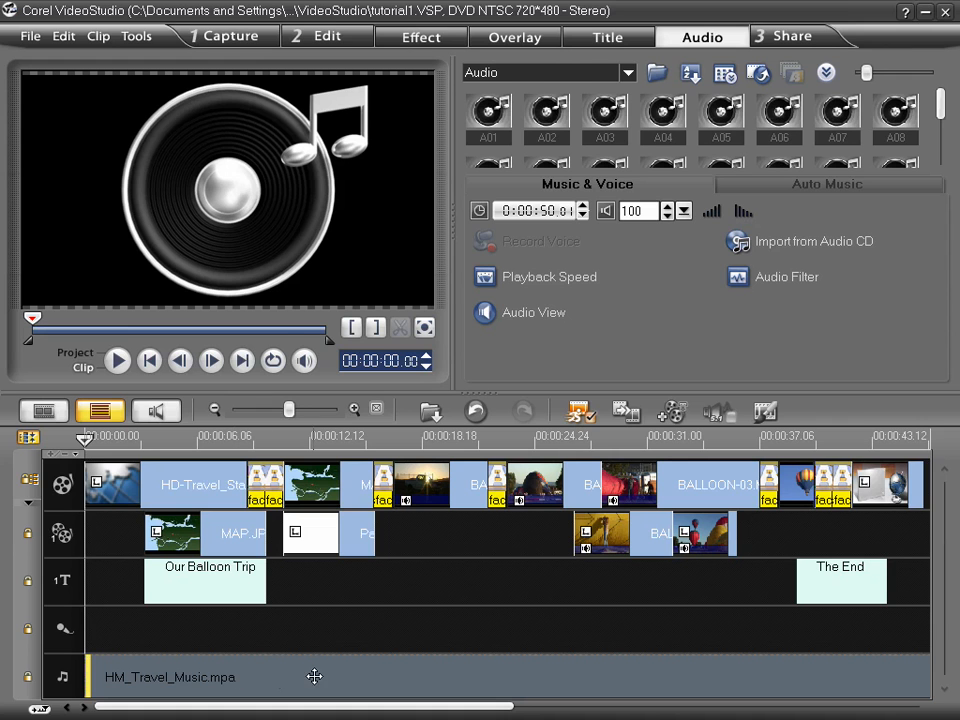
{"action": "mouse_move", "coordinate": [787, 277]}
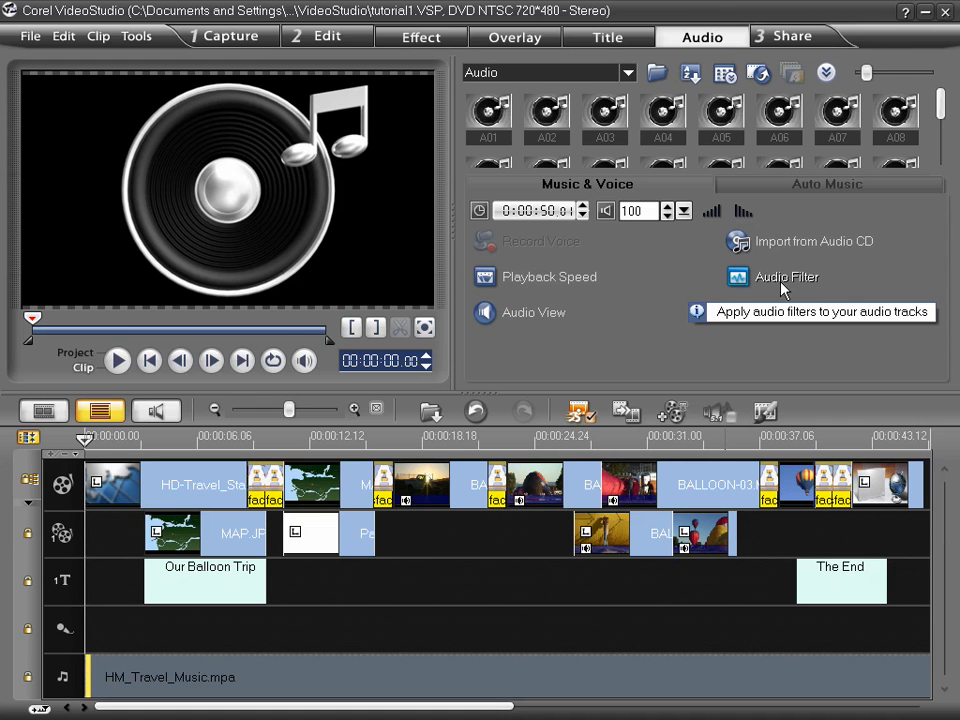
{"action": "left_click", "coordinate": [787, 277]}
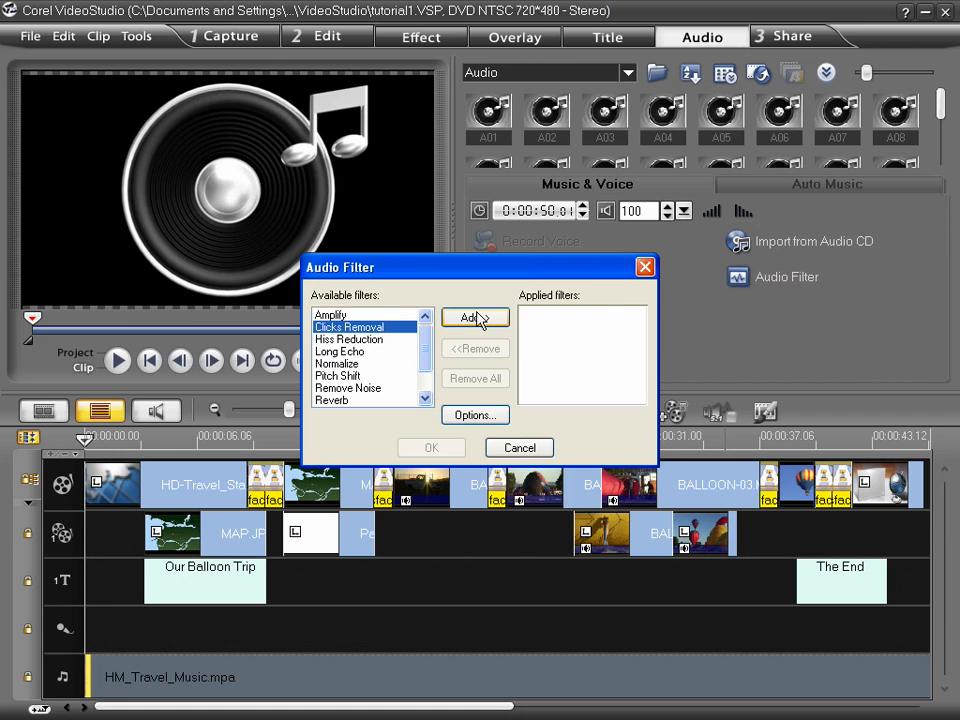
{"action": "left_click", "coordinate": [474, 318]}
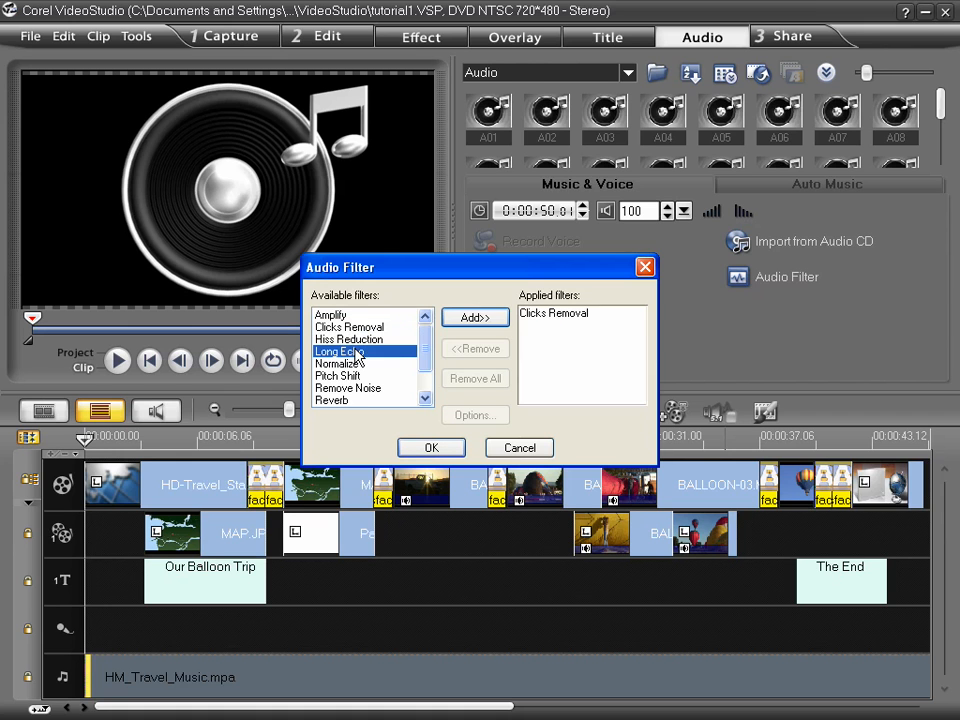
{"action": "left_click", "coordinate": [475, 317]}
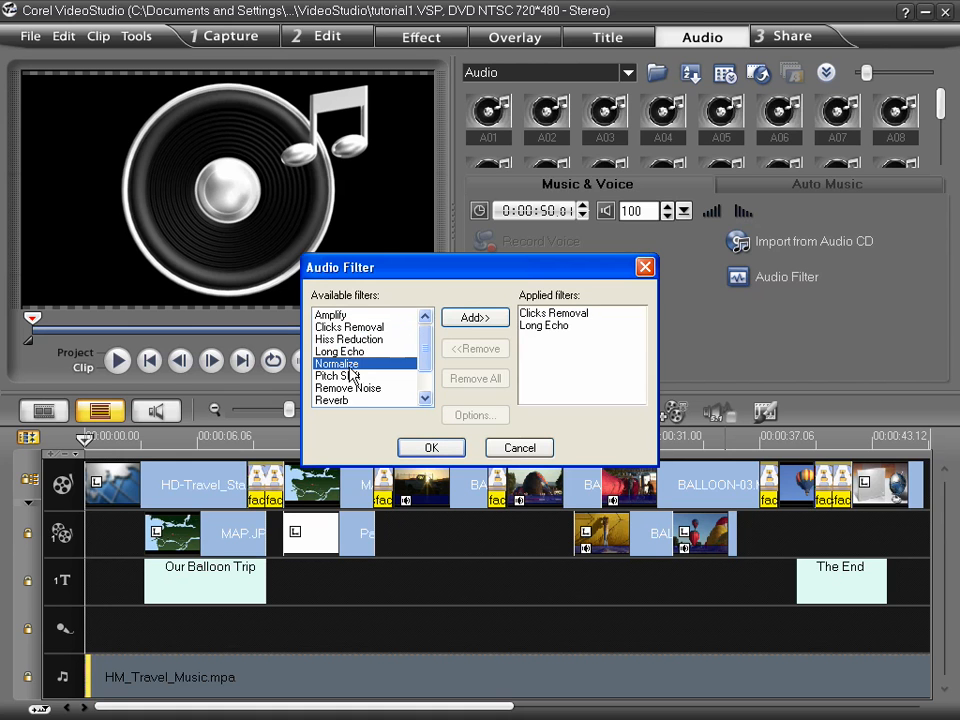
{"action": "left_click", "coordinate": [339, 375]}
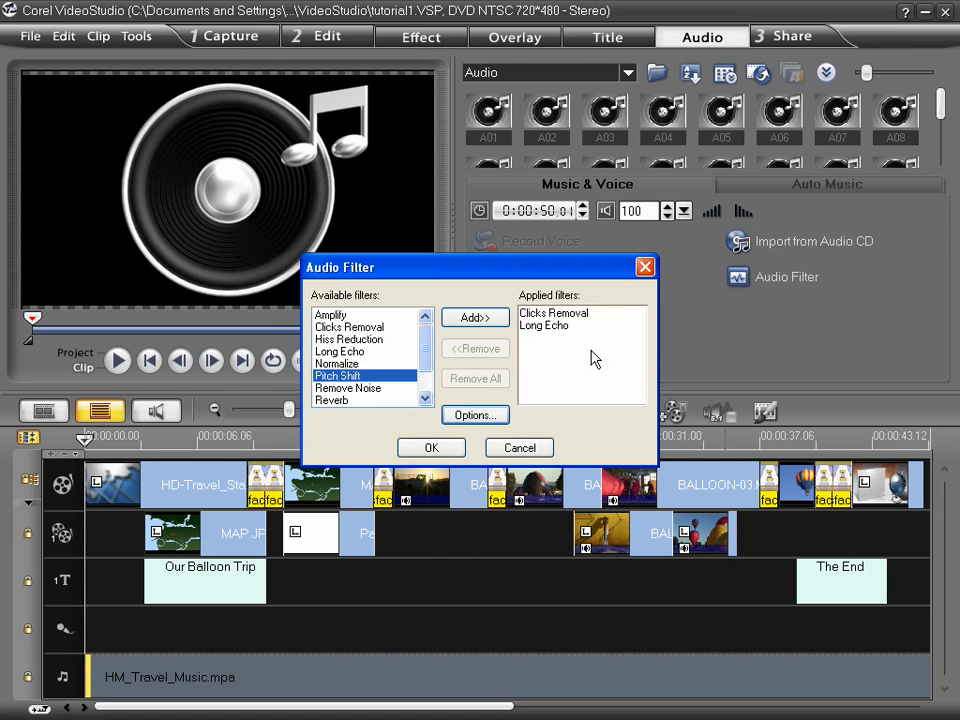
{"action": "mouse_move", "coordinate": [431, 447]}
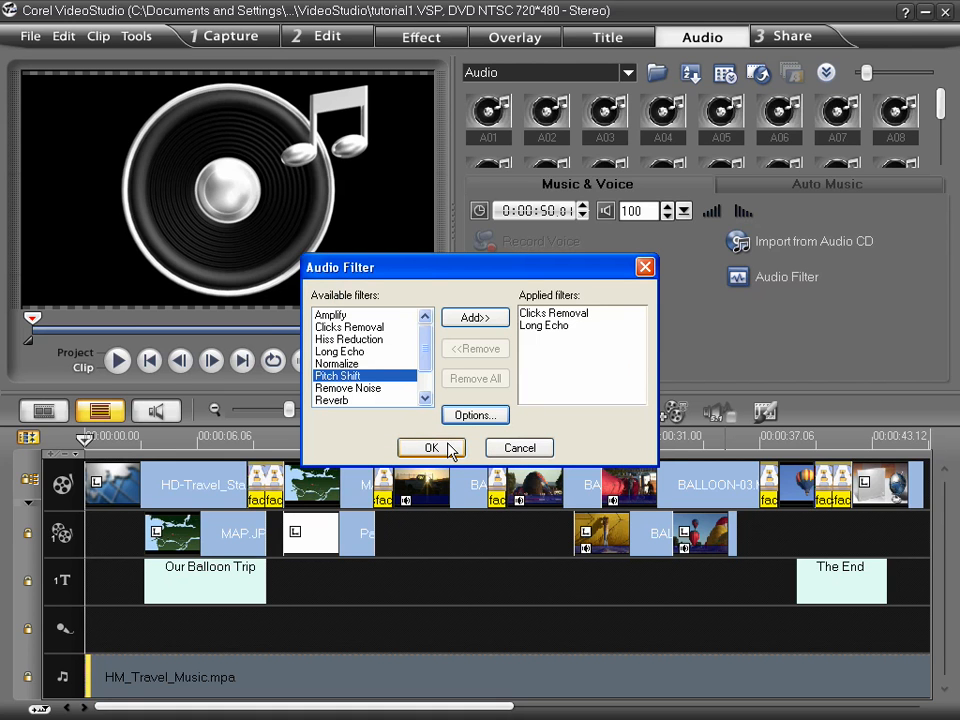
{"action": "mouse_move", "coordinate": [500, 455]}
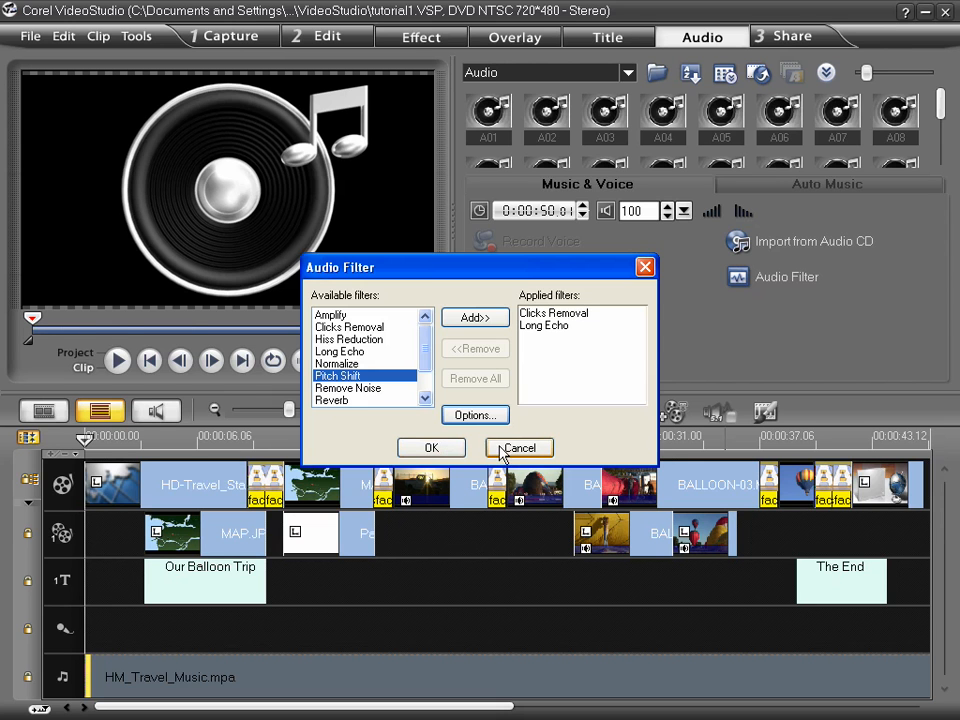
{"action": "left_click", "coordinate": [519, 447]}
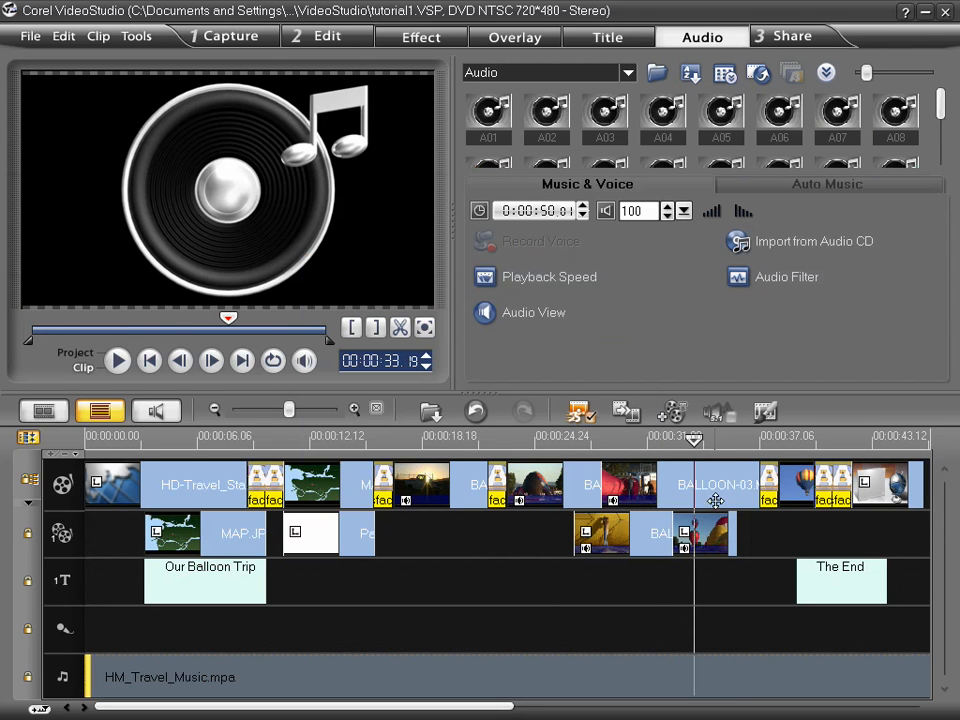
Select the BALLOON-03 clip and its separated audio on the timeline
{"action": "left_click", "coordinate": [325, 37]}
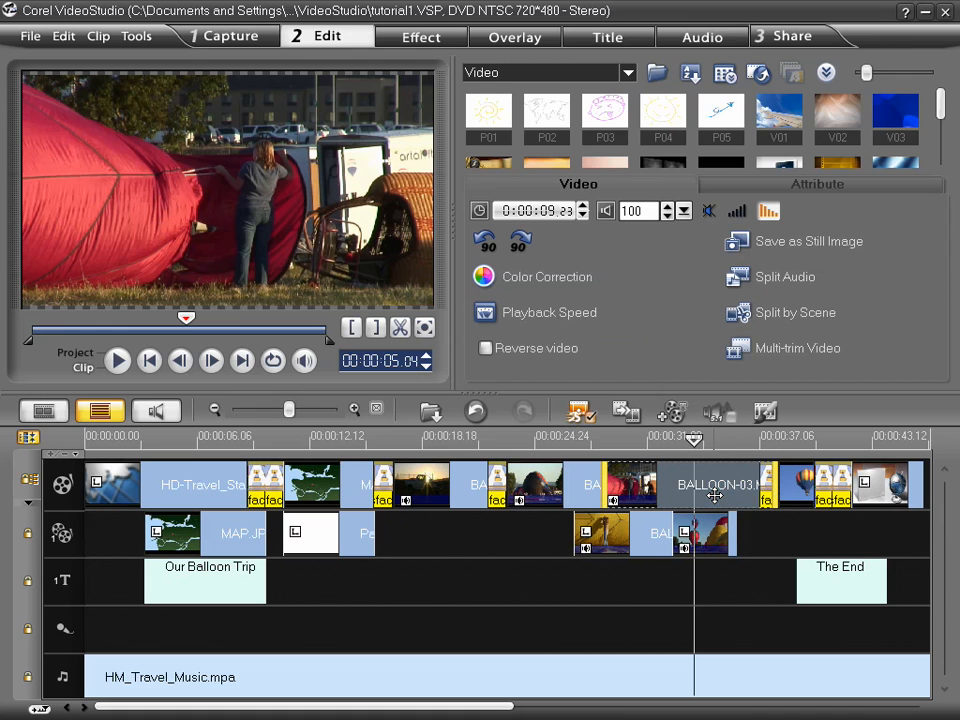
{"action": "mouse_move", "coordinate": [770, 285]}
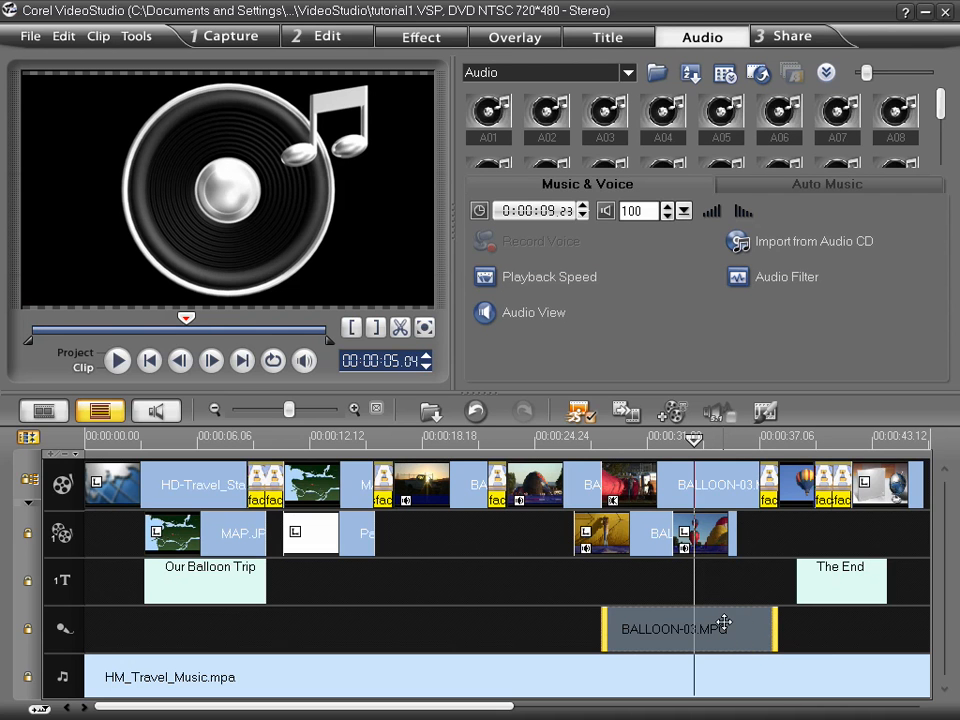
{"action": "left_click", "coordinate": [322, 37]}
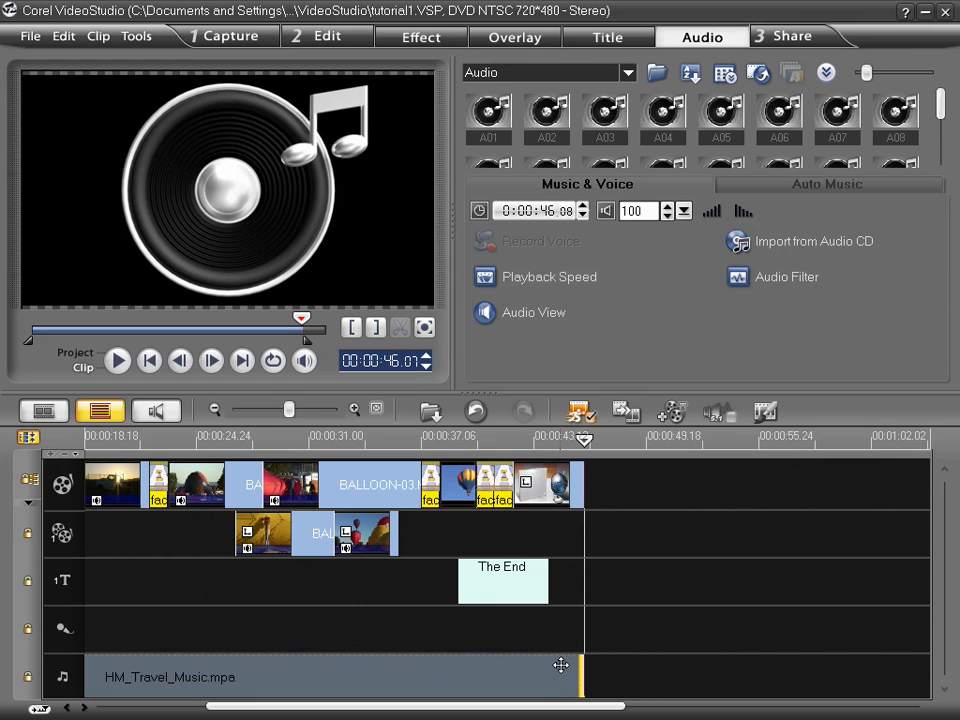
Lower the music's end volume point in the mixer view, then preview the ending
{"action": "left_click", "coordinate": [156, 411]}
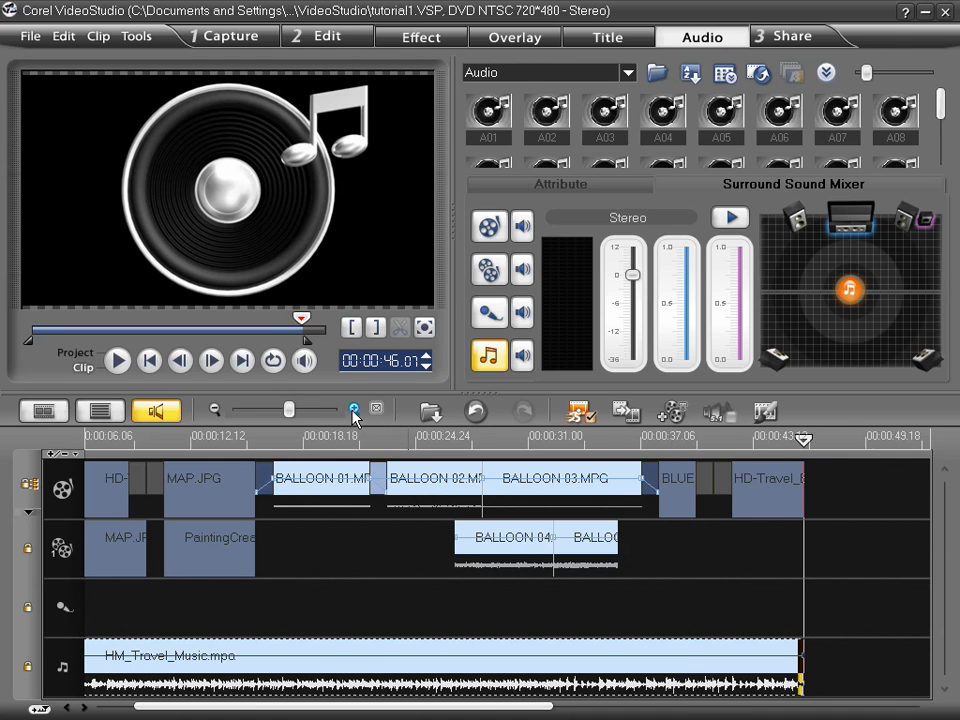
{"action": "scroll", "scroll_direction": "right", "scroll_amount": 3}
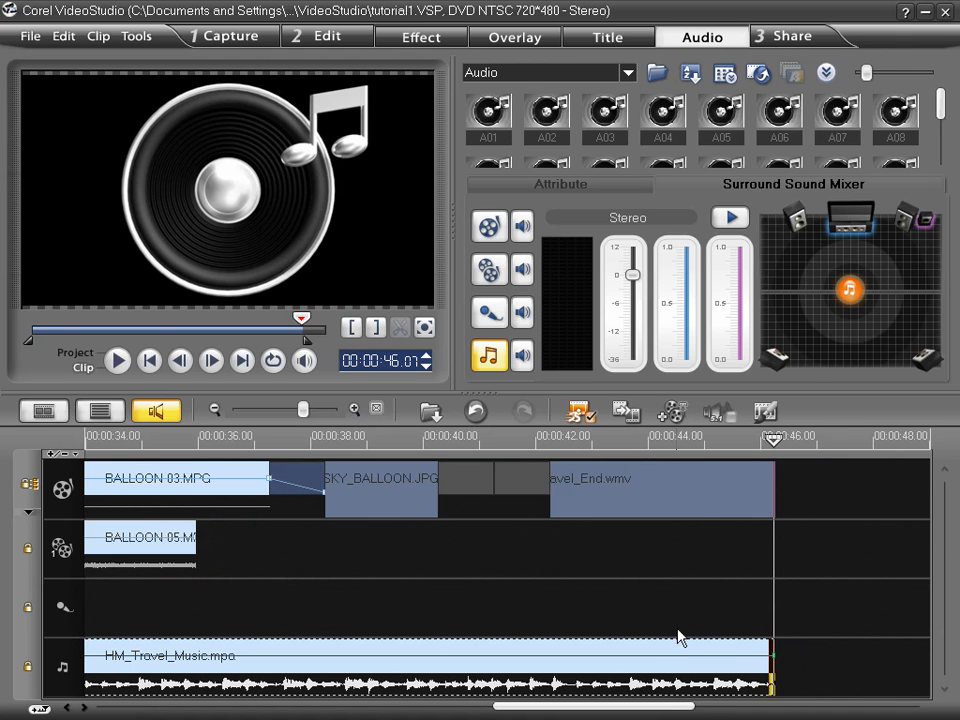
{"action": "mouse_move", "coordinate": [560, 665]}
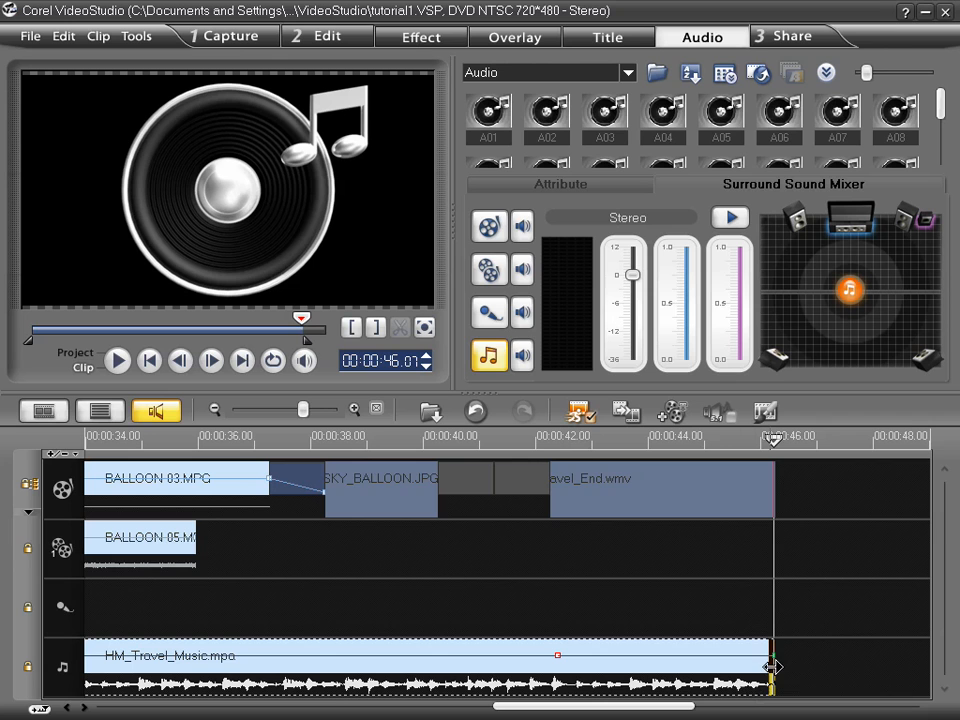
{"action": "left_click_drag", "start_coordinate": [772, 655], "coordinate": [775, 675]}
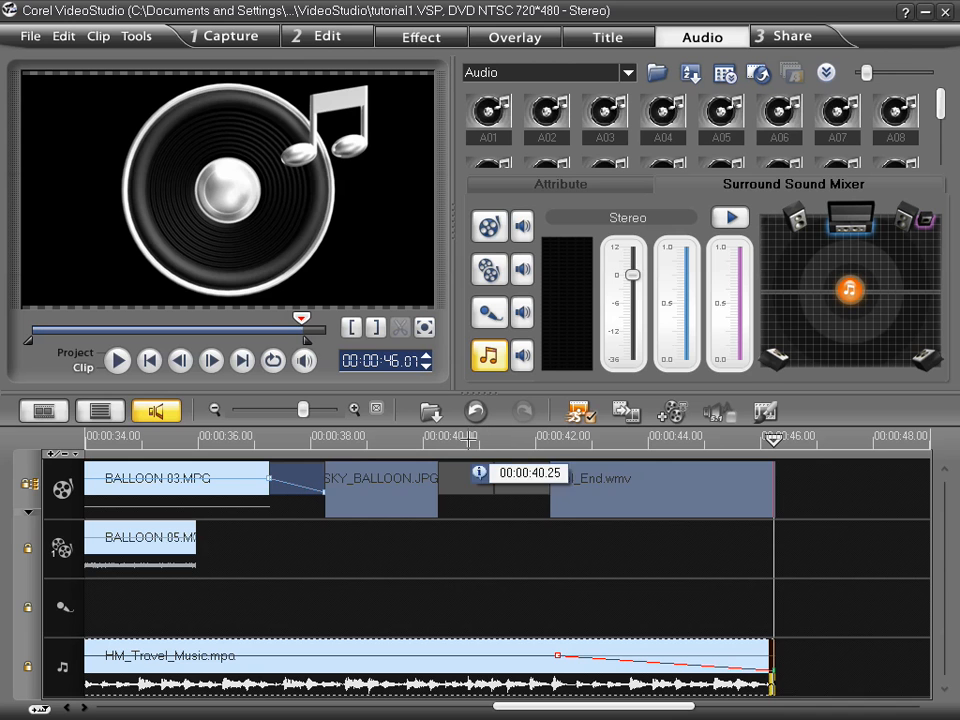
{"action": "left_click", "coordinate": [117, 361]}
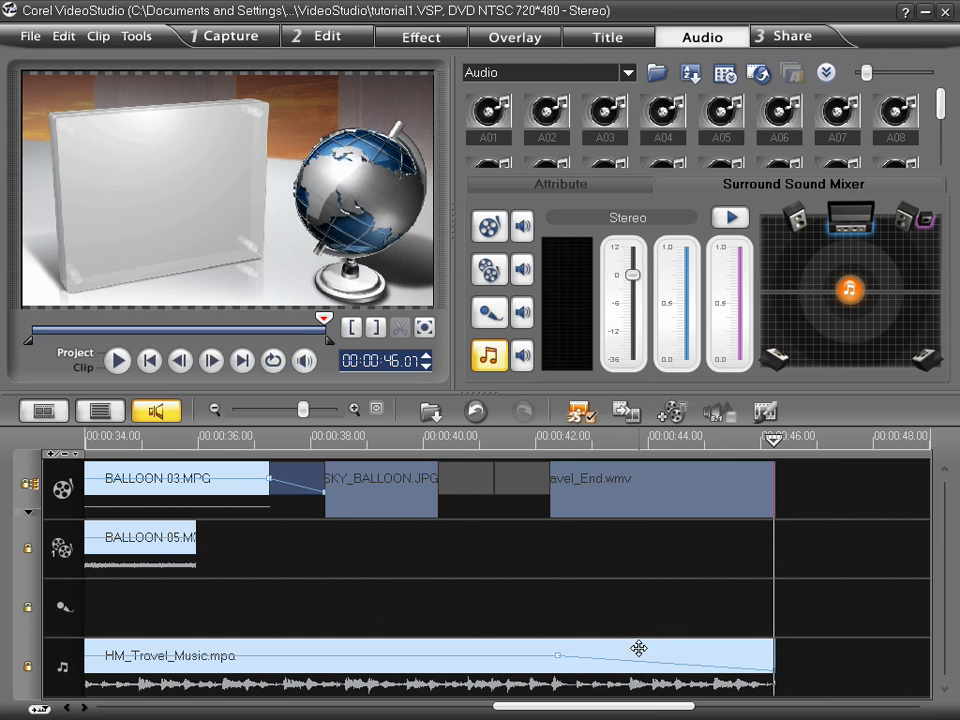
Scroll back to 27–36 seconds, then select the music clip and BALLOON-04 overlay
{"action": "scroll", "scroll_direction": "left", "scroll_amount": 3}
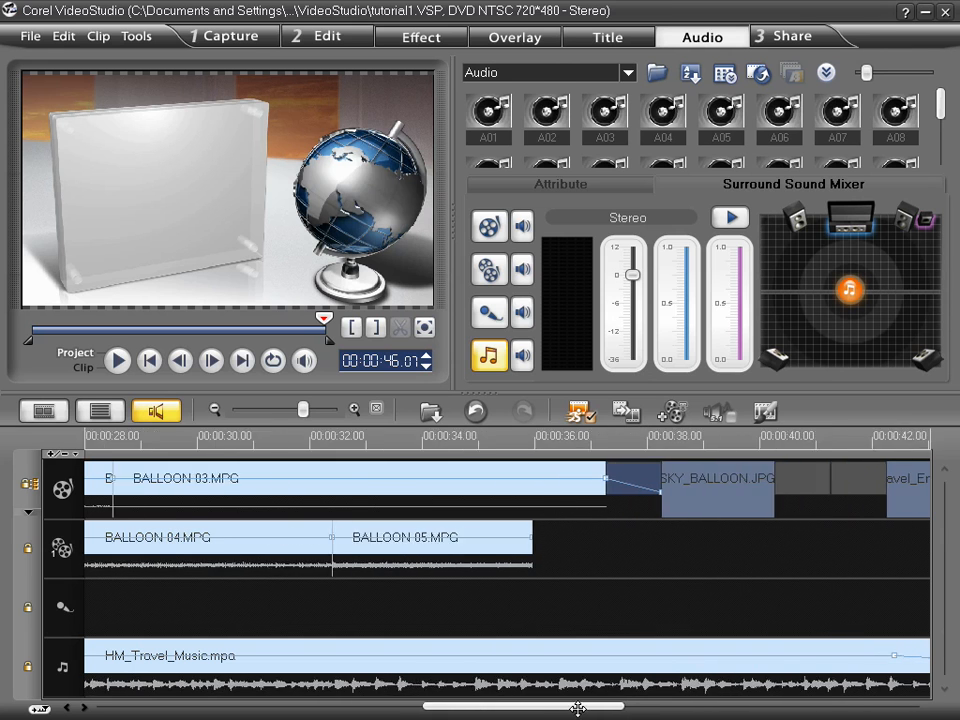
{"action": "scroll", "scroll_direction": "left", "scroll_amount": 3}
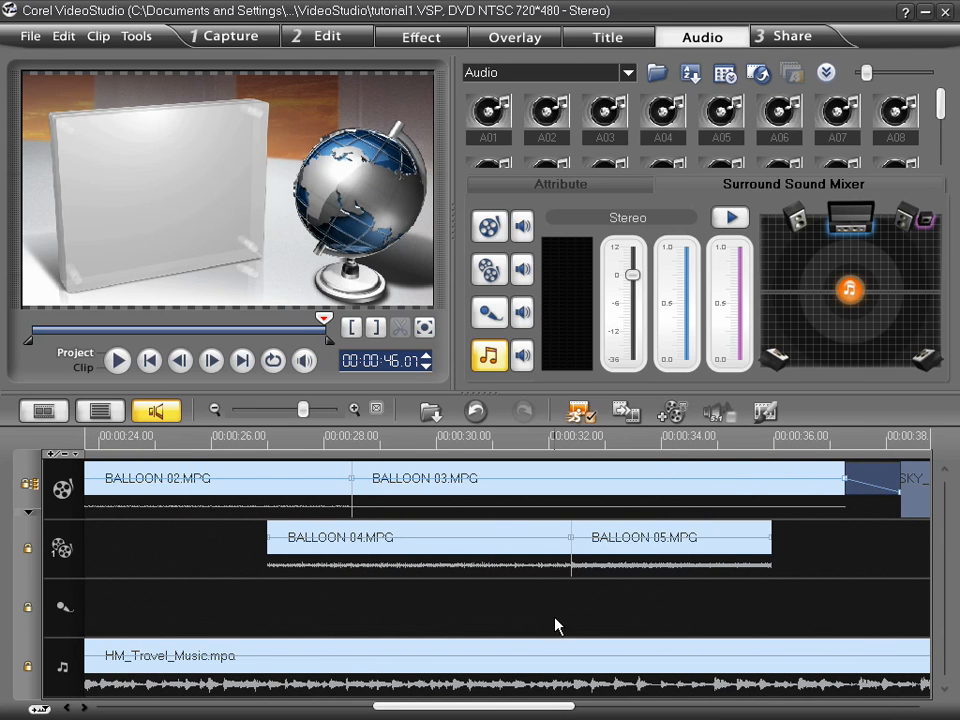
{"action": "mouse_move", "coordinate": [501, 497]}
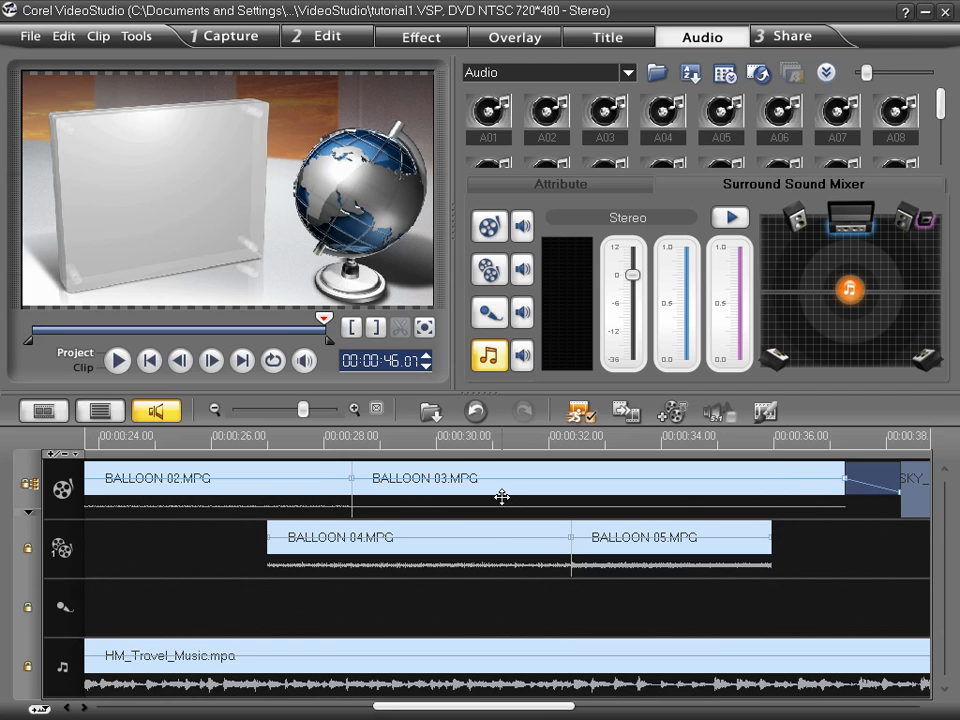
{"action": "mouse_move", "coordinate": [857, 495]}
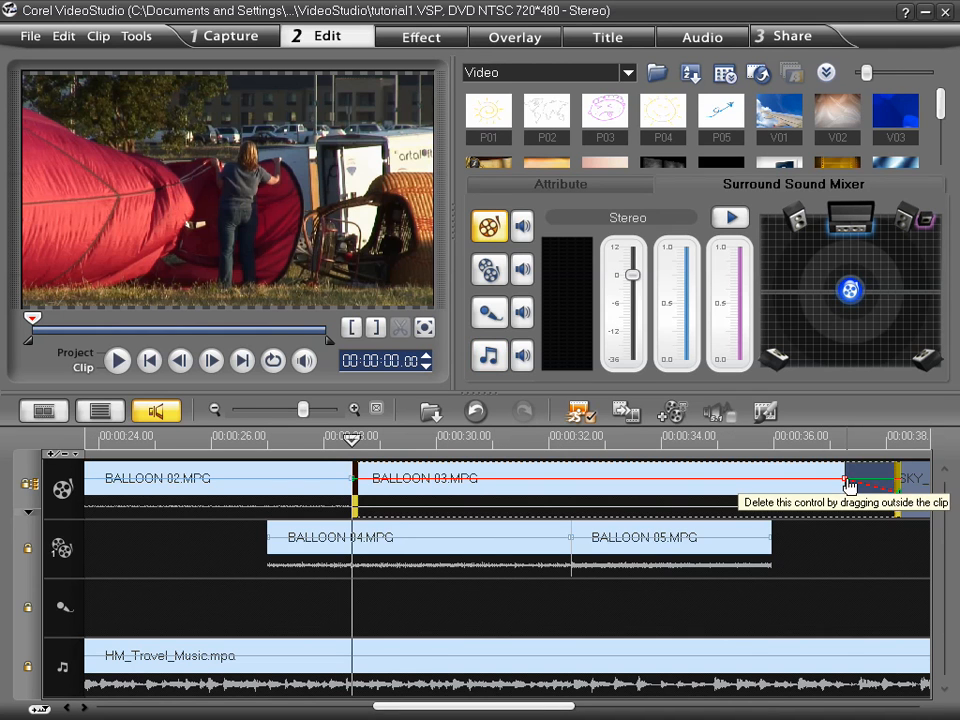
{"action": "mouse_move", "coordinate": [330, 645]}
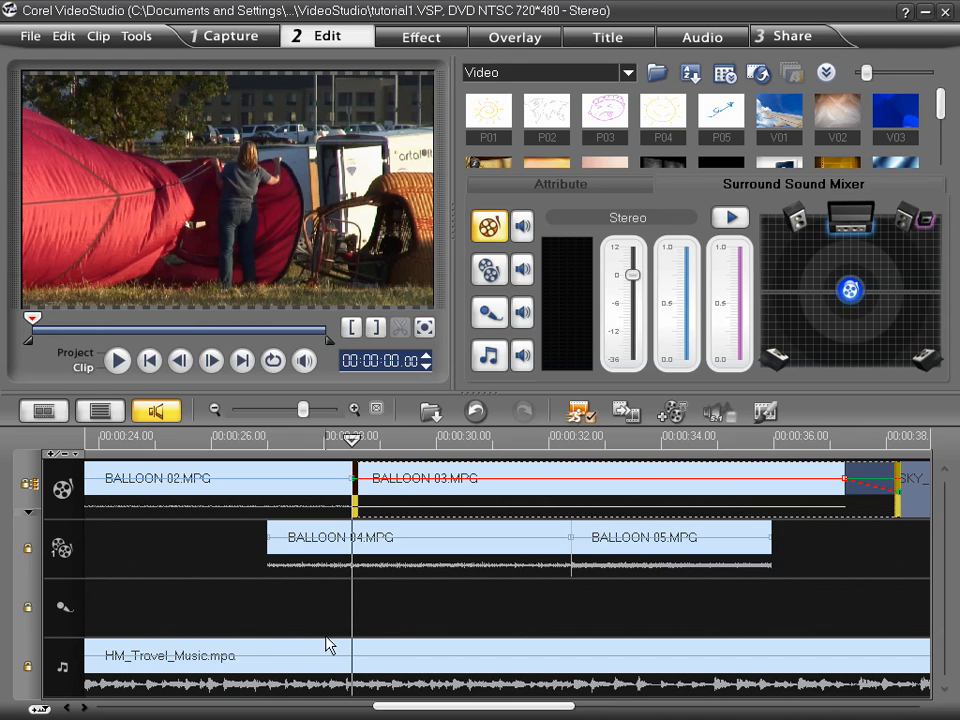
{"action": "left_click", "coordinate": [701, 37]}
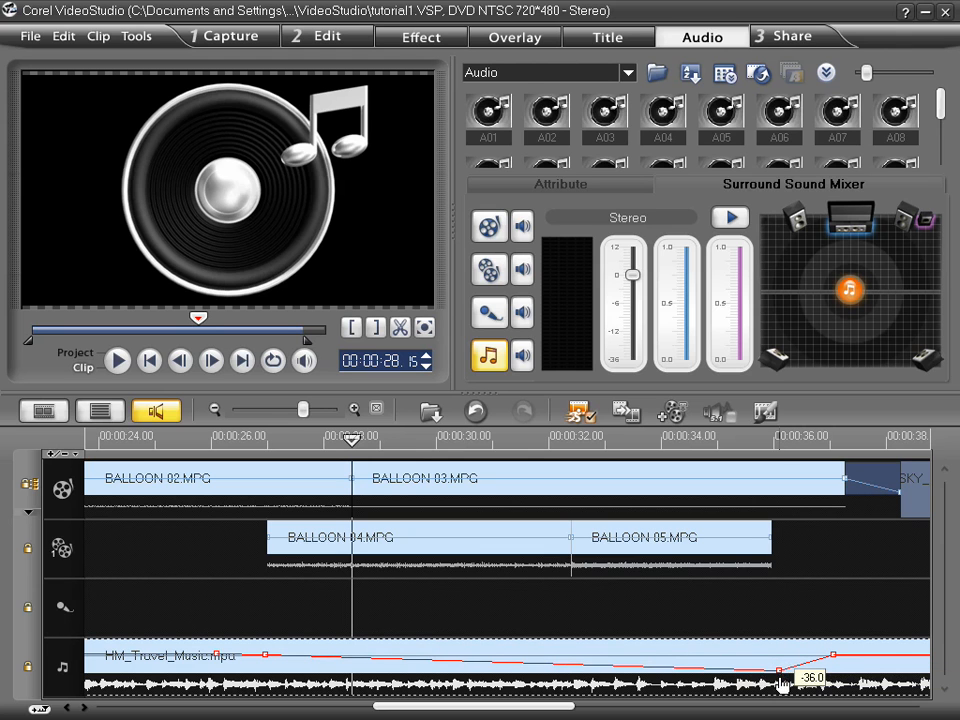
{"action": "mouse_move", "coordinate": [267, 657]}
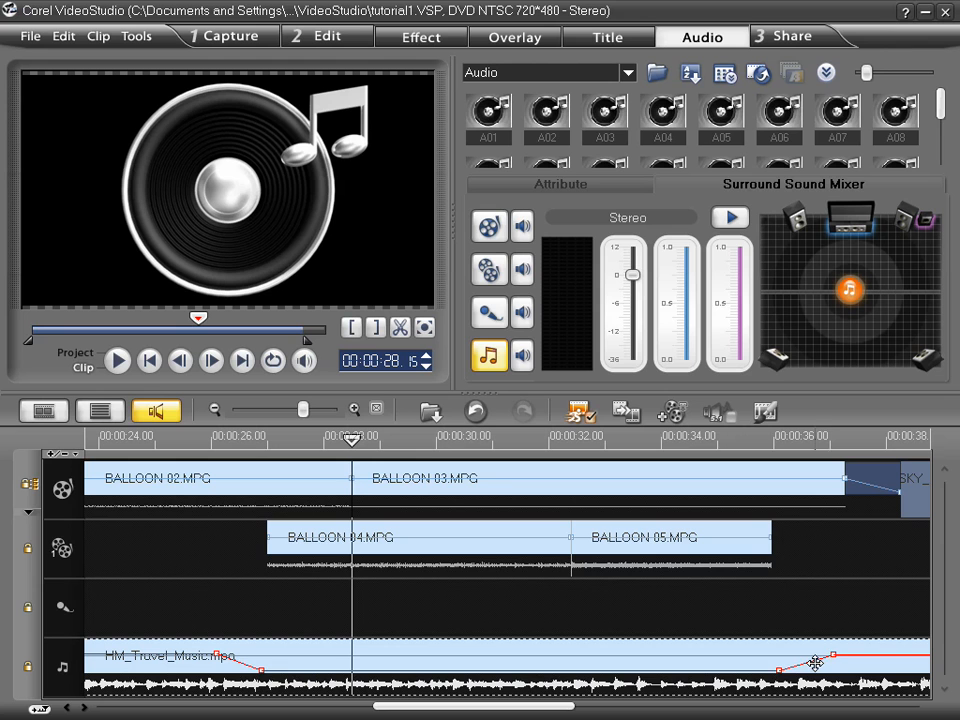
{"action": "mouse_move", "coordinate": [485, 549]}
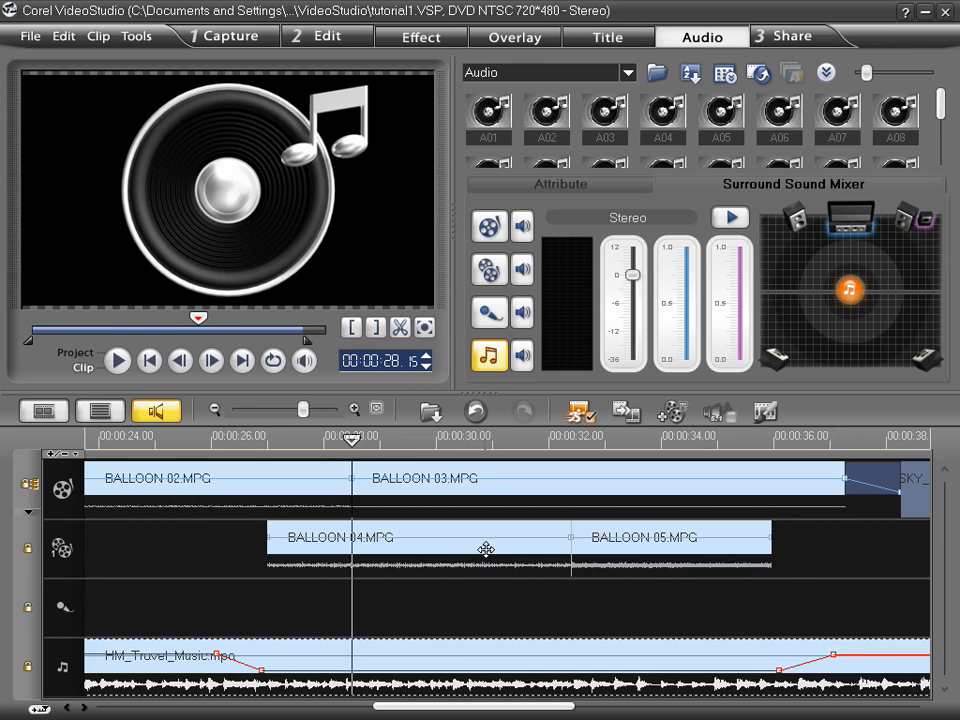
{"action": "left_click", "coordinate": [515, 37]}
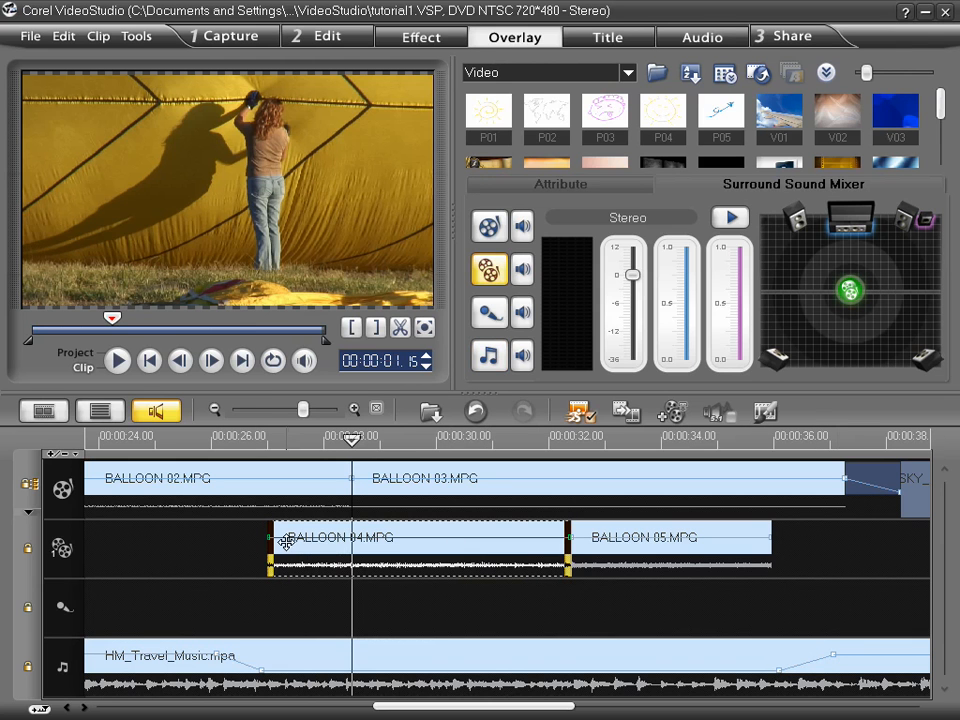
{"action": "mouse_move", "coordinate": [290, 543]}
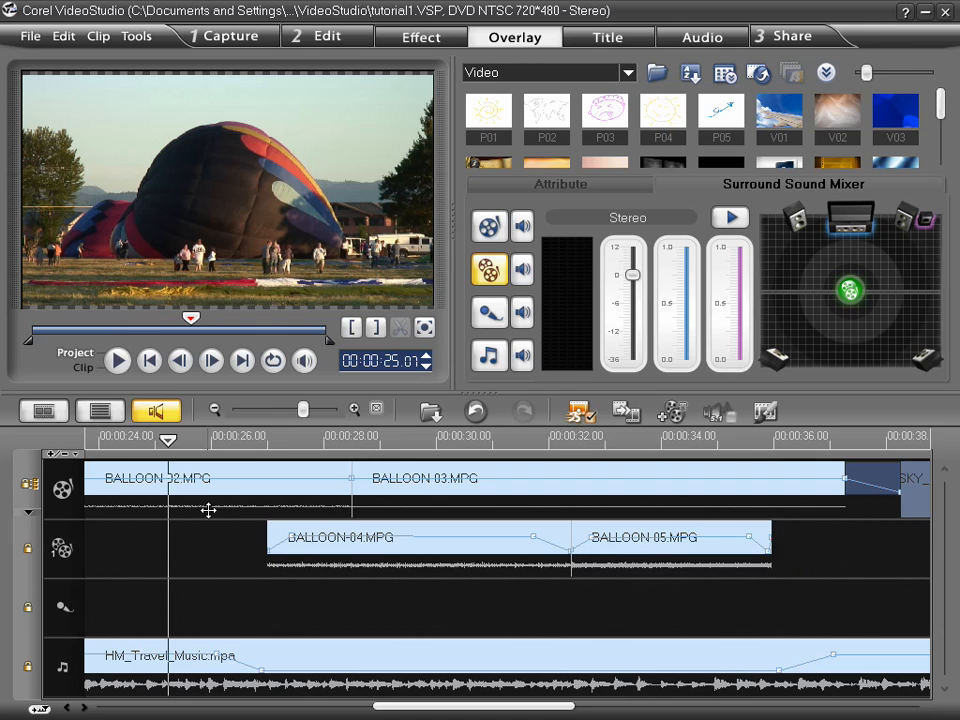
{"action": "mouse_move", "coordinate": [117, 361]}
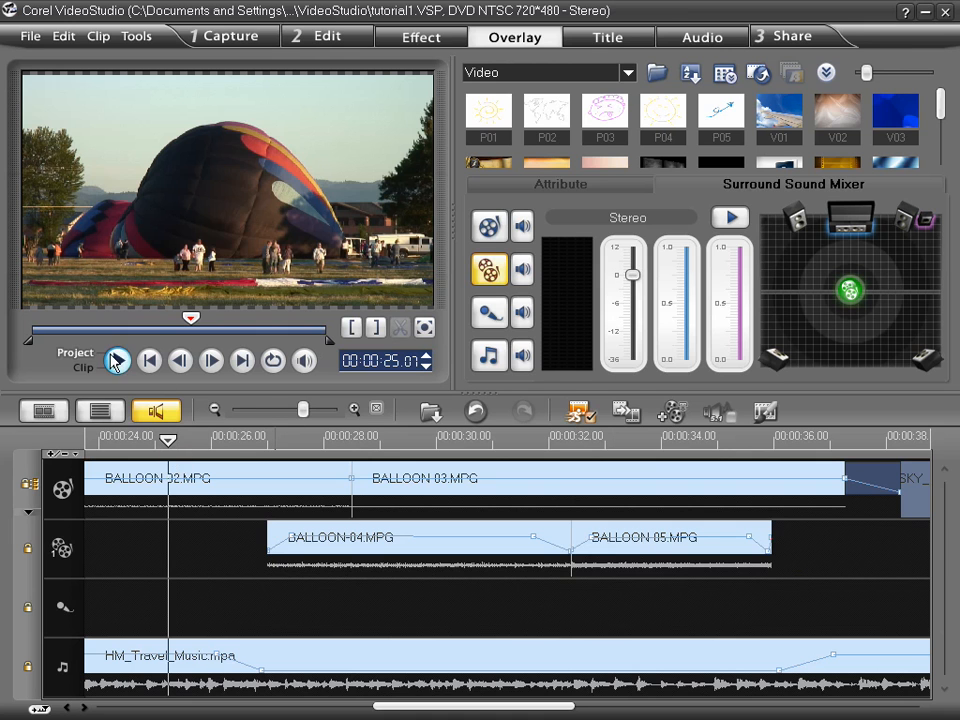
{"action": "left_click", "coordinate": [117, 361]}
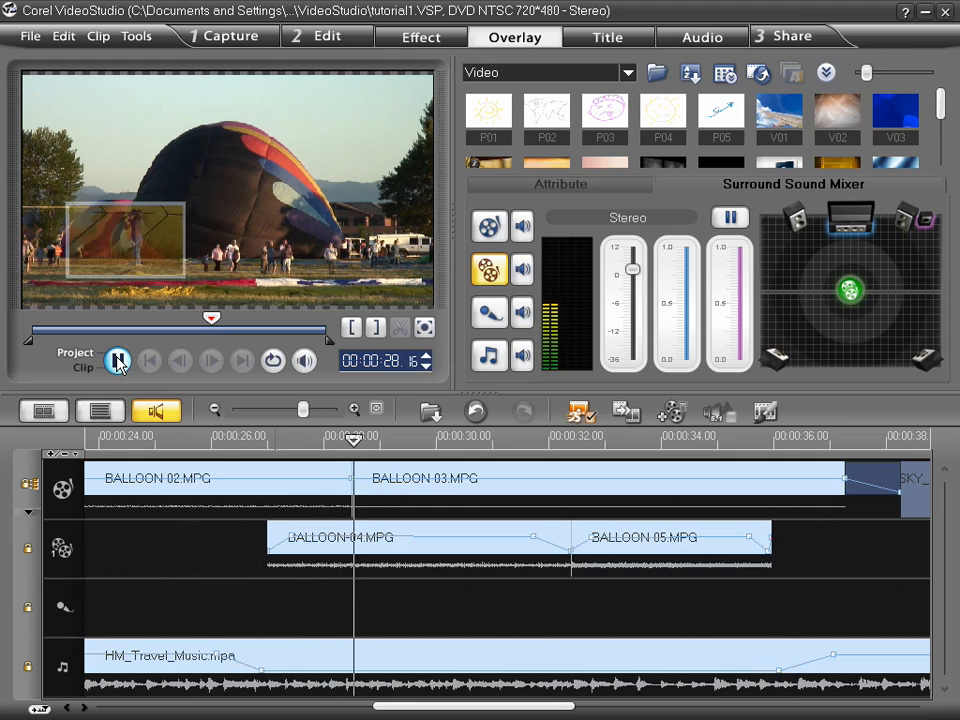
{"action": "left_click", "coordinate": [117, 361]}
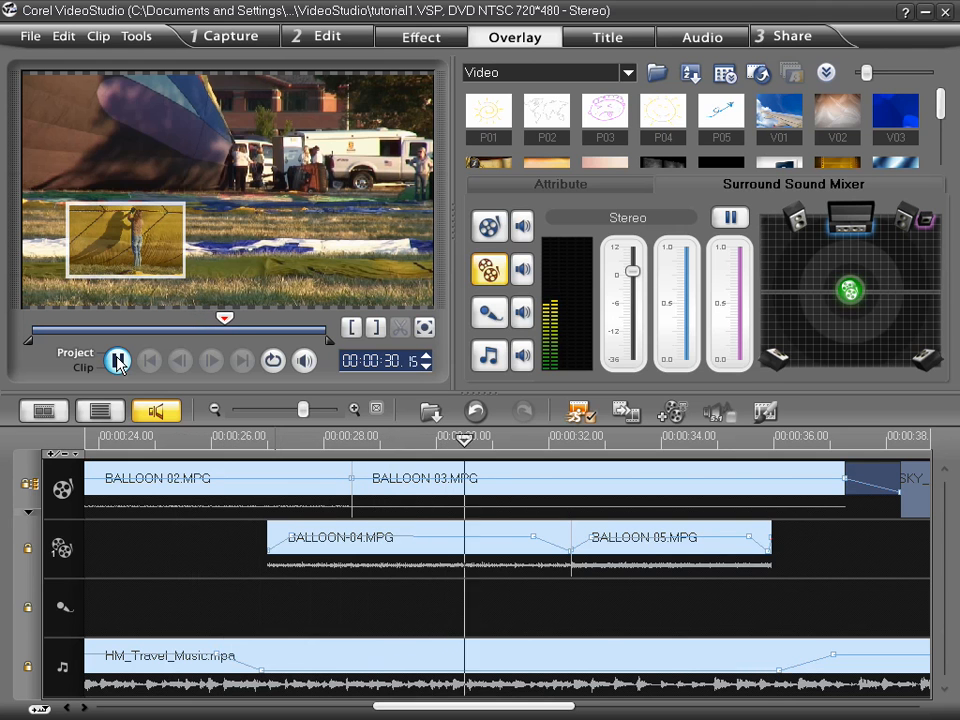
{"action": "left_click", "coordinate": [117, 361]}
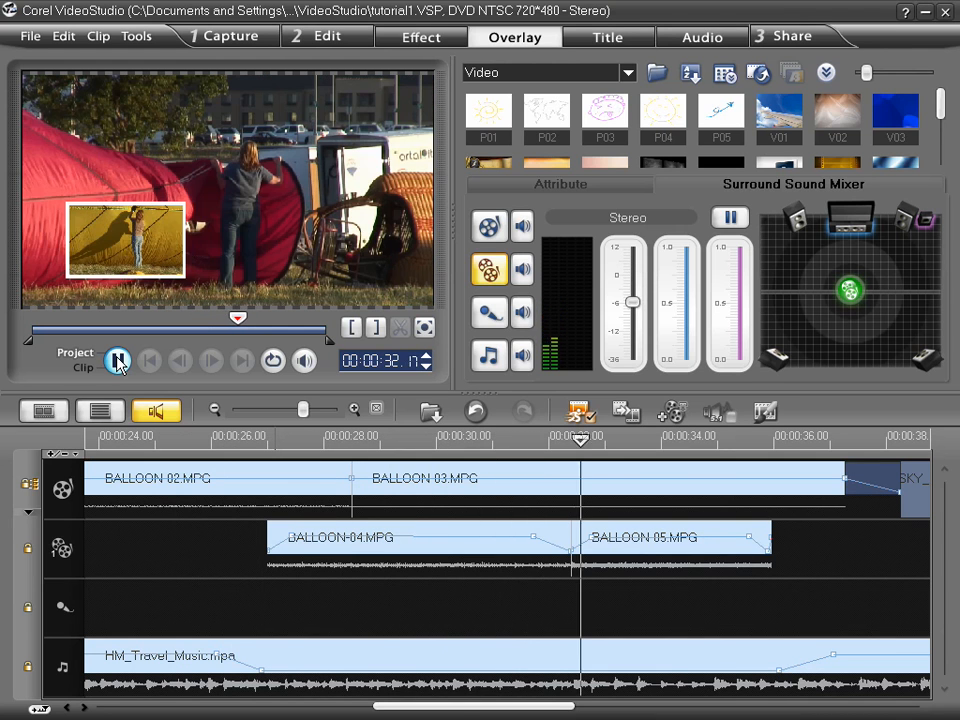
{"action": "left_click", "coordinate": [118, 361]}
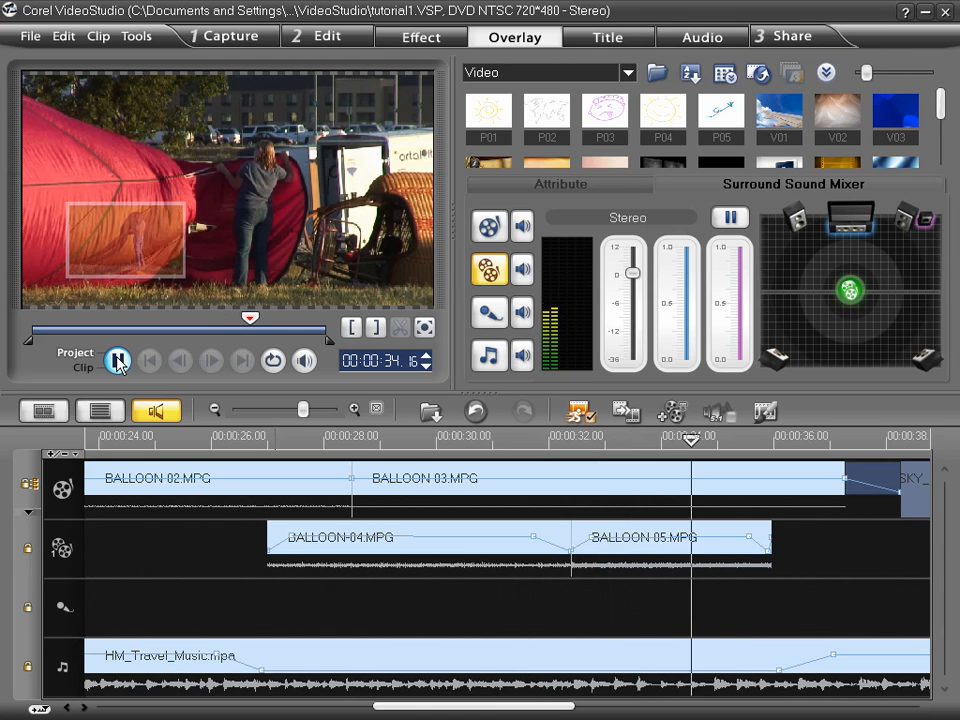
{"action": "left_click", "coordinate": [118, 361]}
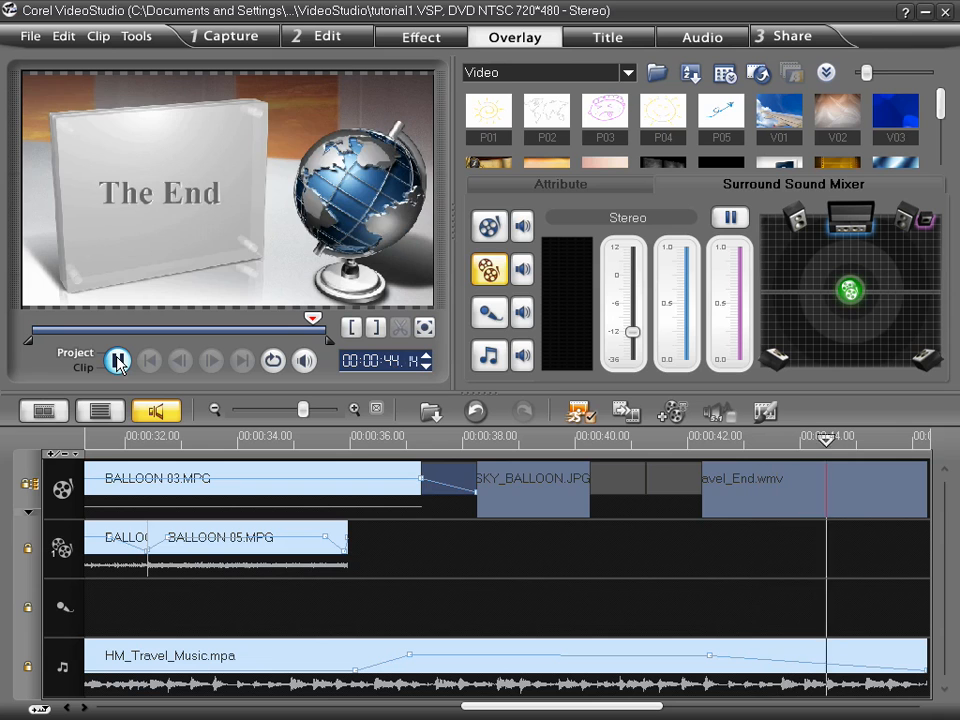
{"action": "left_click", "coordinate": [118, 361]}
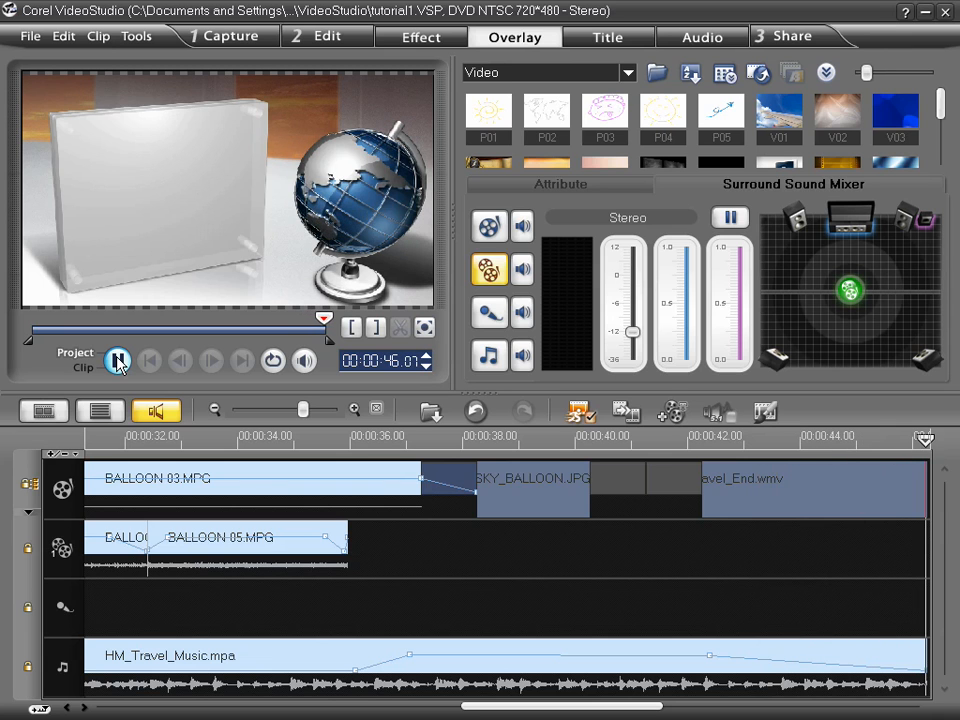